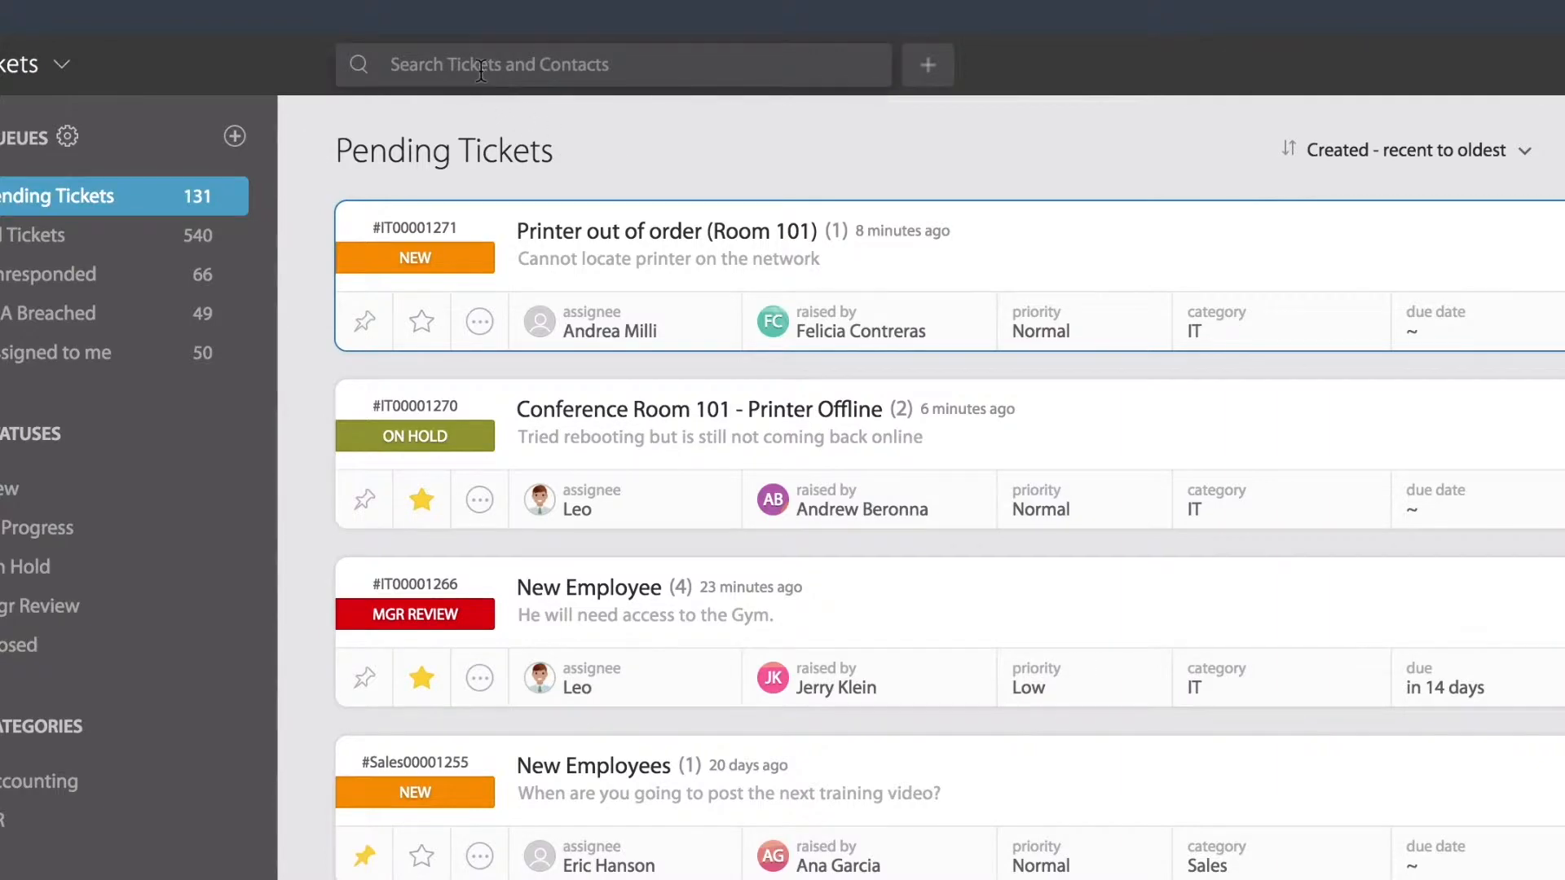
# Search all tickets for 'room 101', listing the three matching printer tickets.
pyautogui.write('room 101')
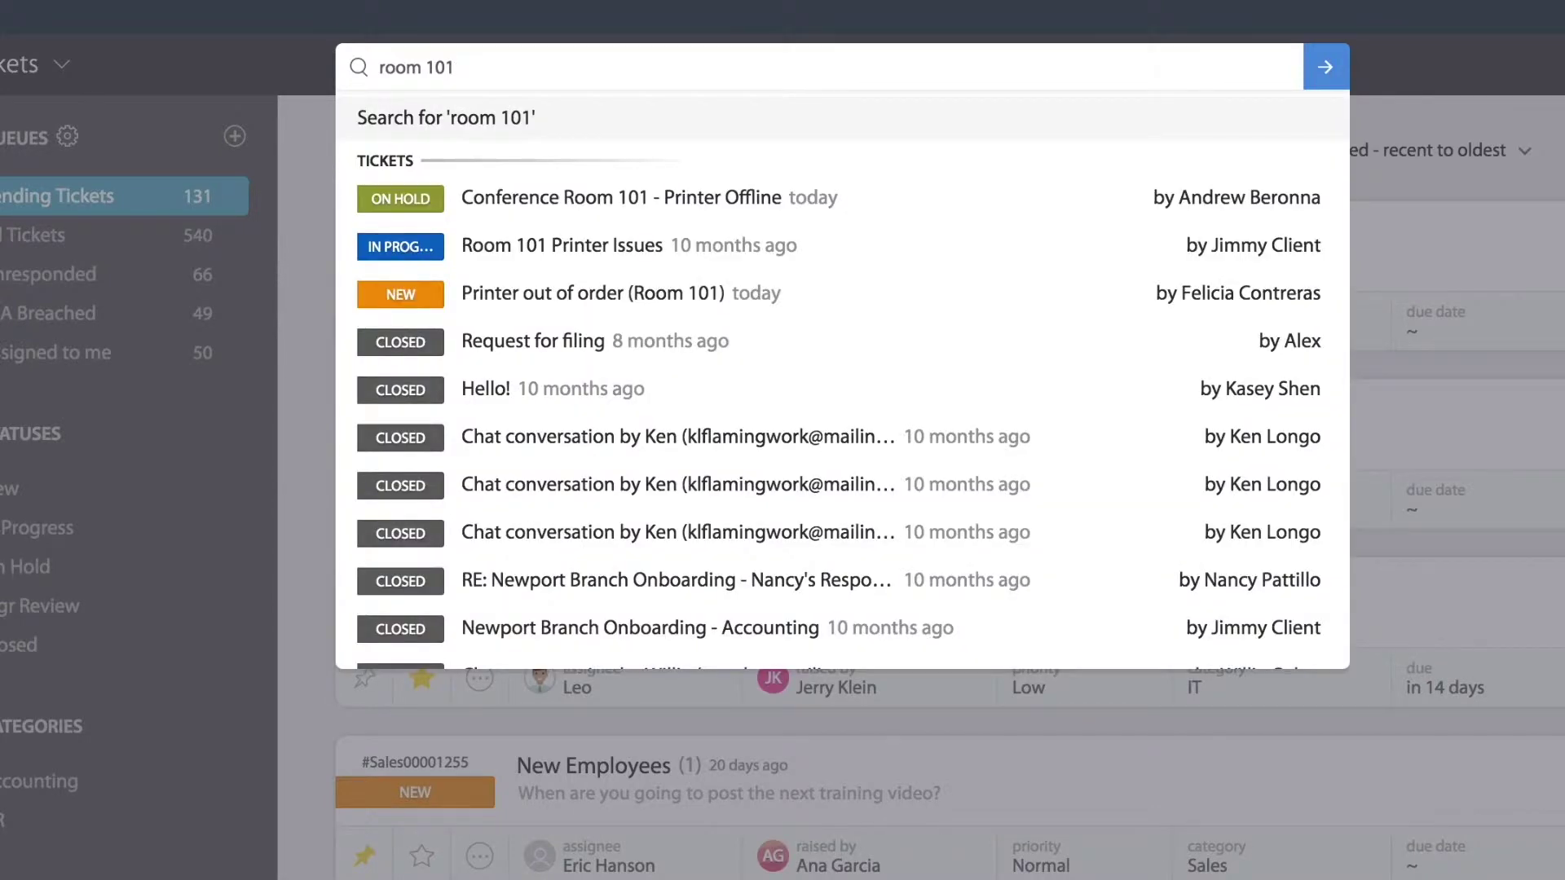
pyautogui.click(1326, 66)
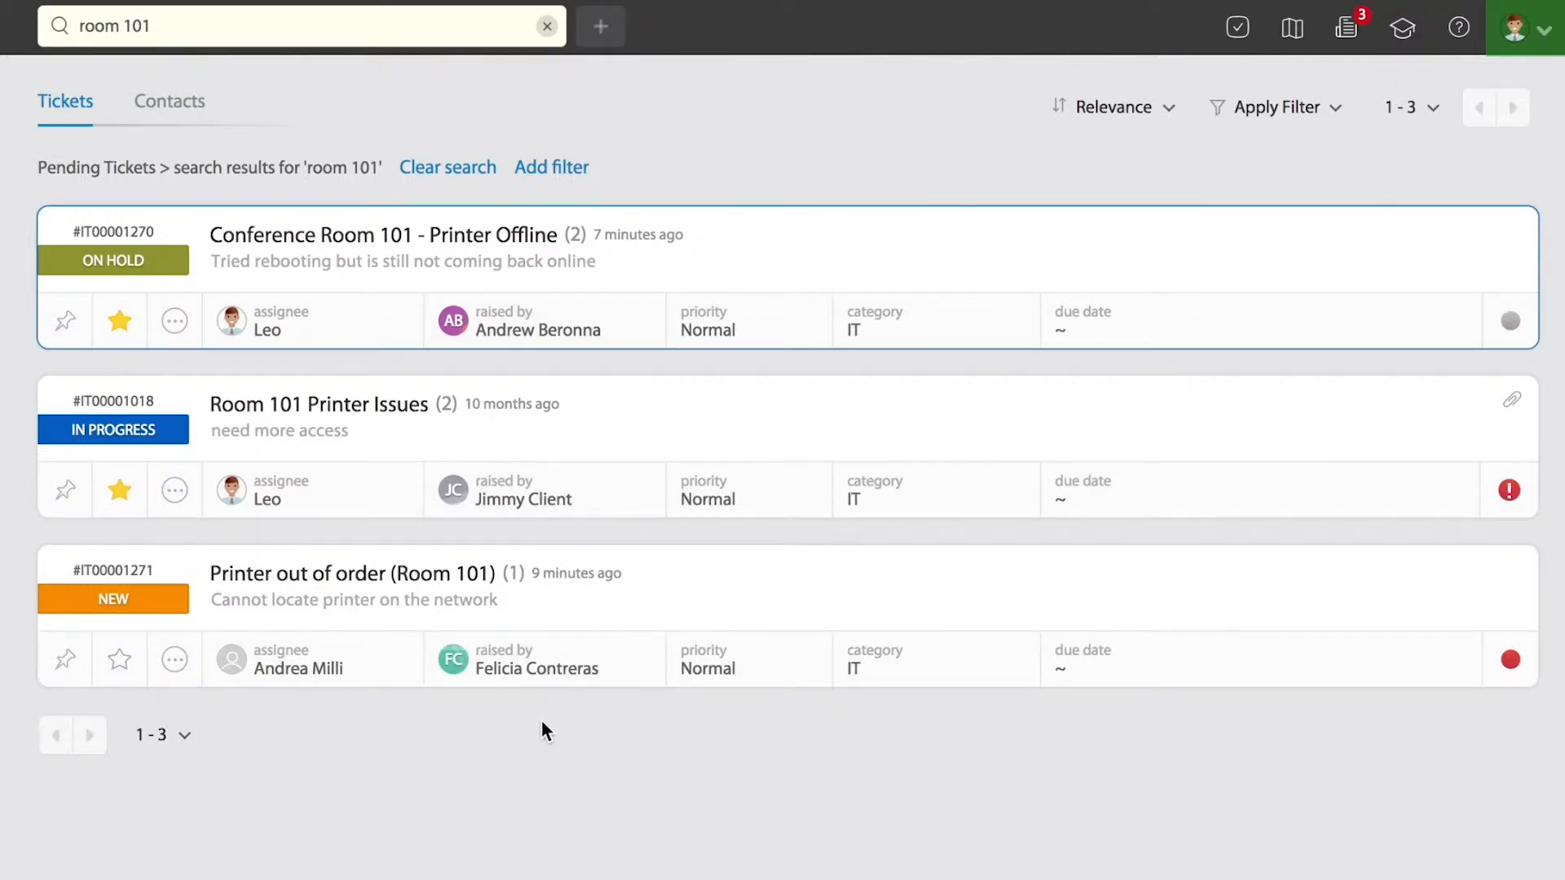
pyautogui.moveTo(532, 676)
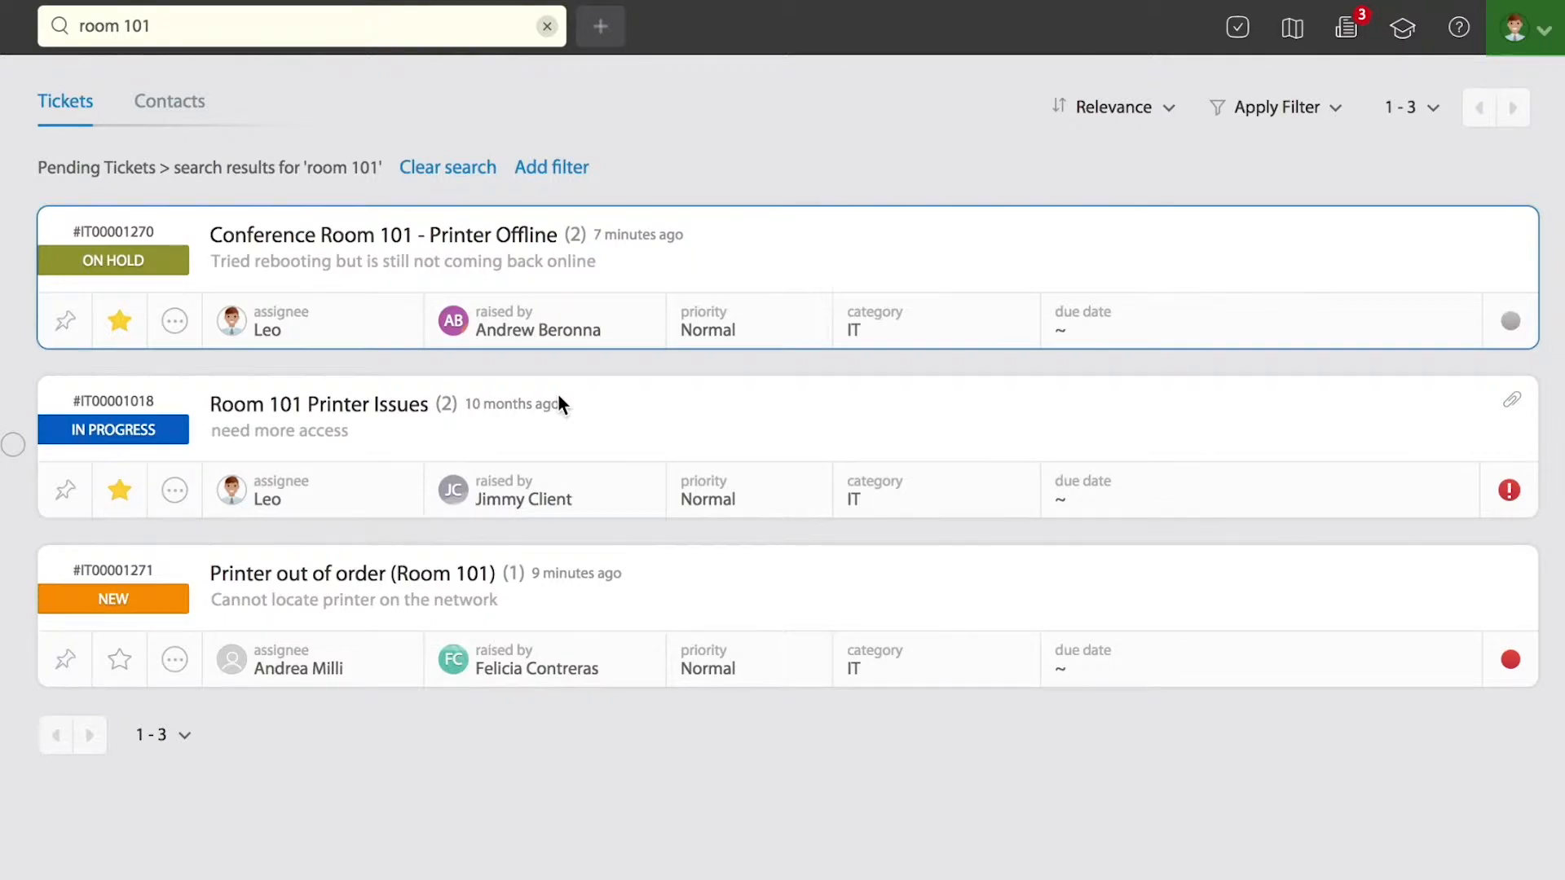
pyautogui.moveTo(497, 259)
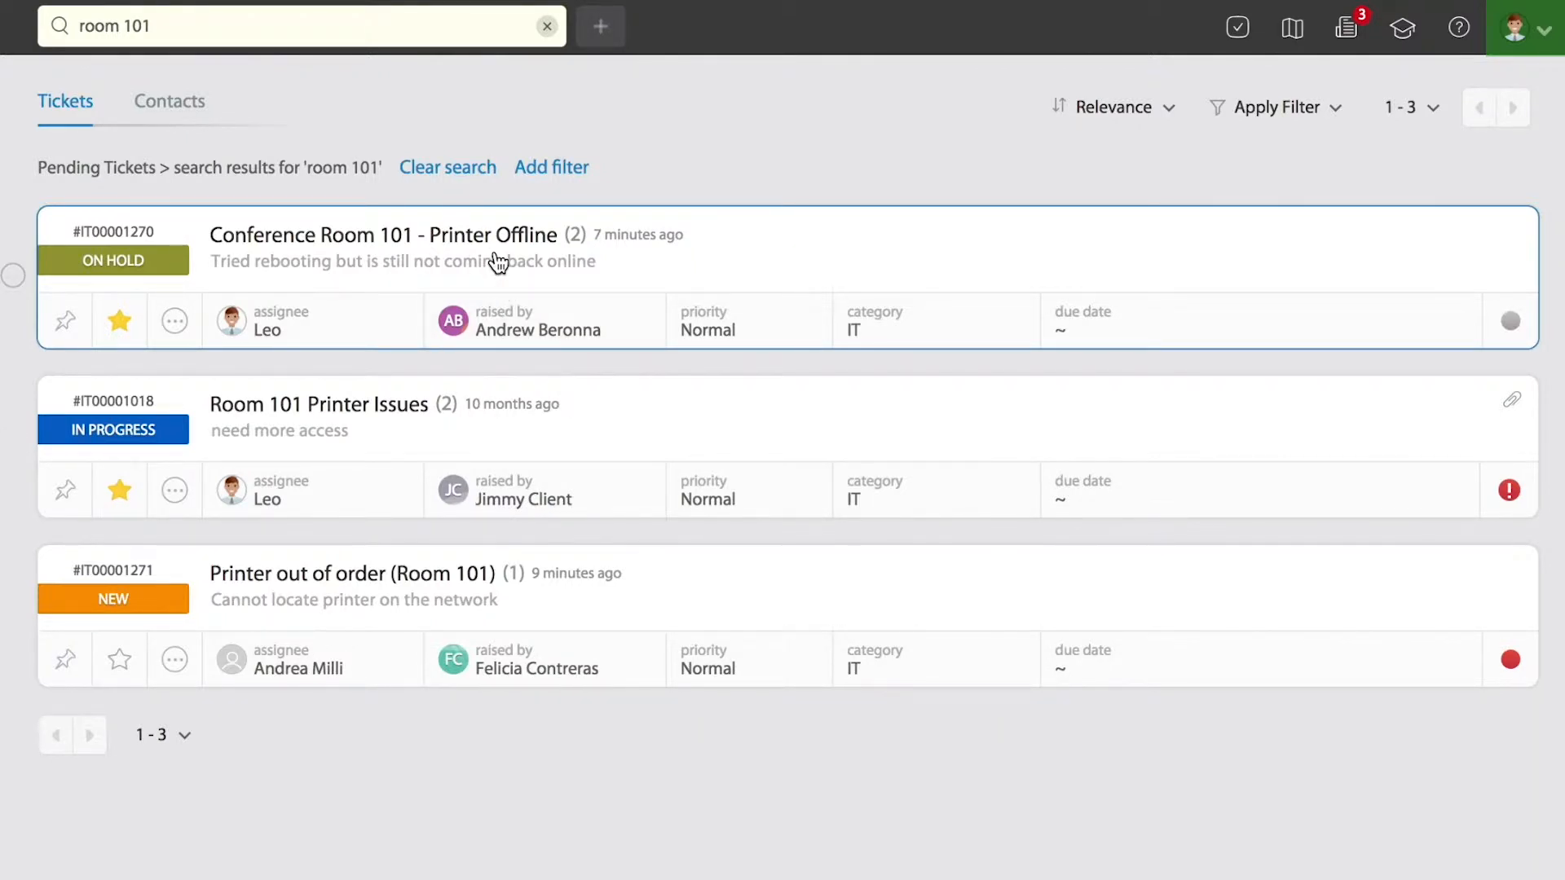
pyautogui.moveTo(498, 244)
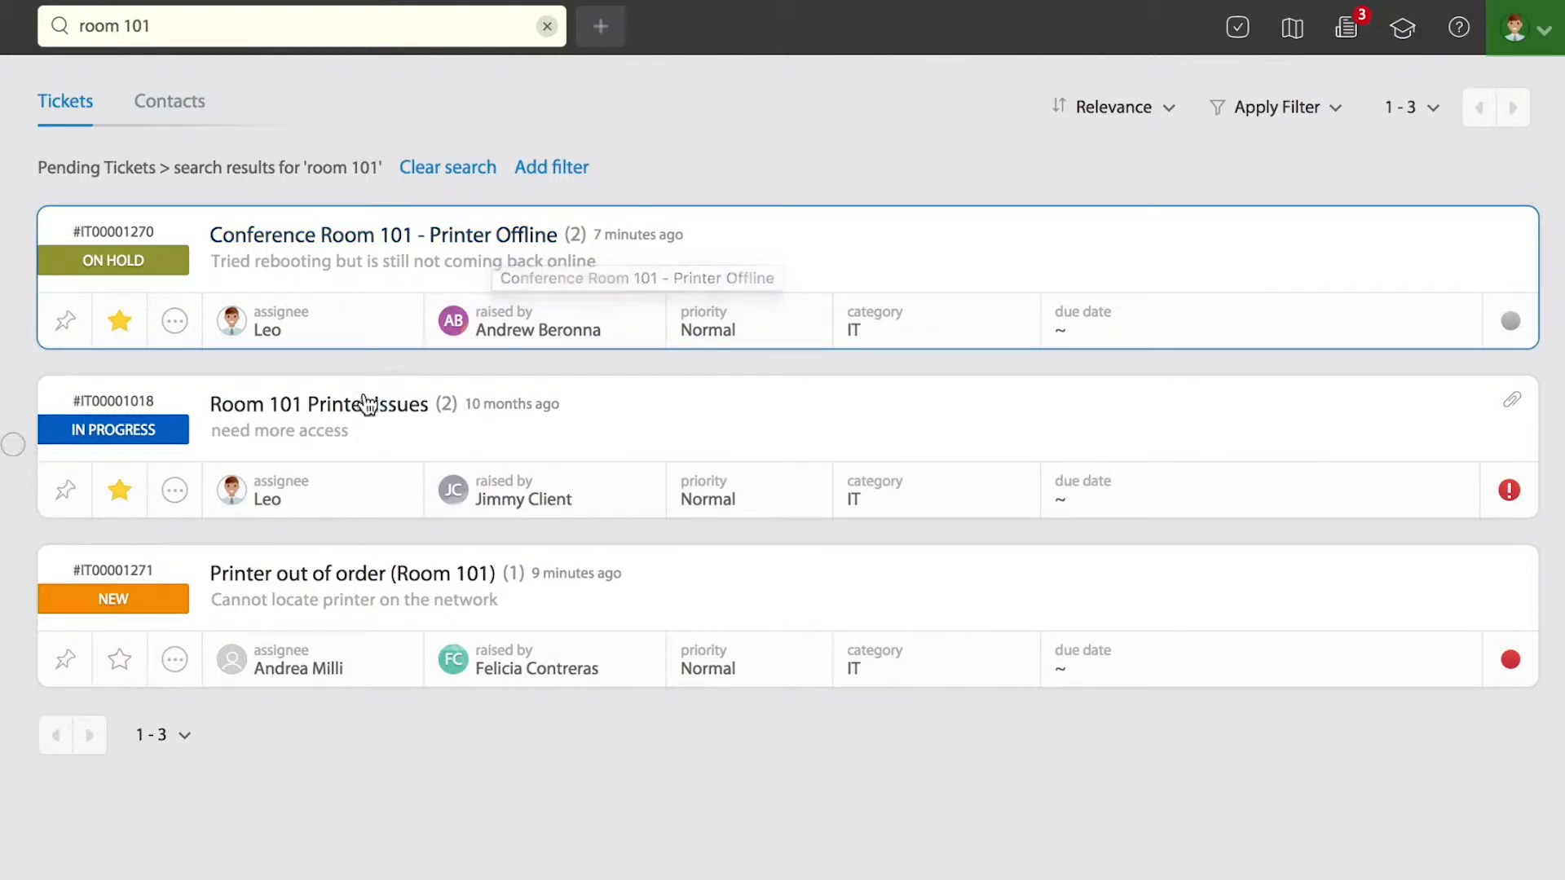
pyautogui.moveTo(445, 370)
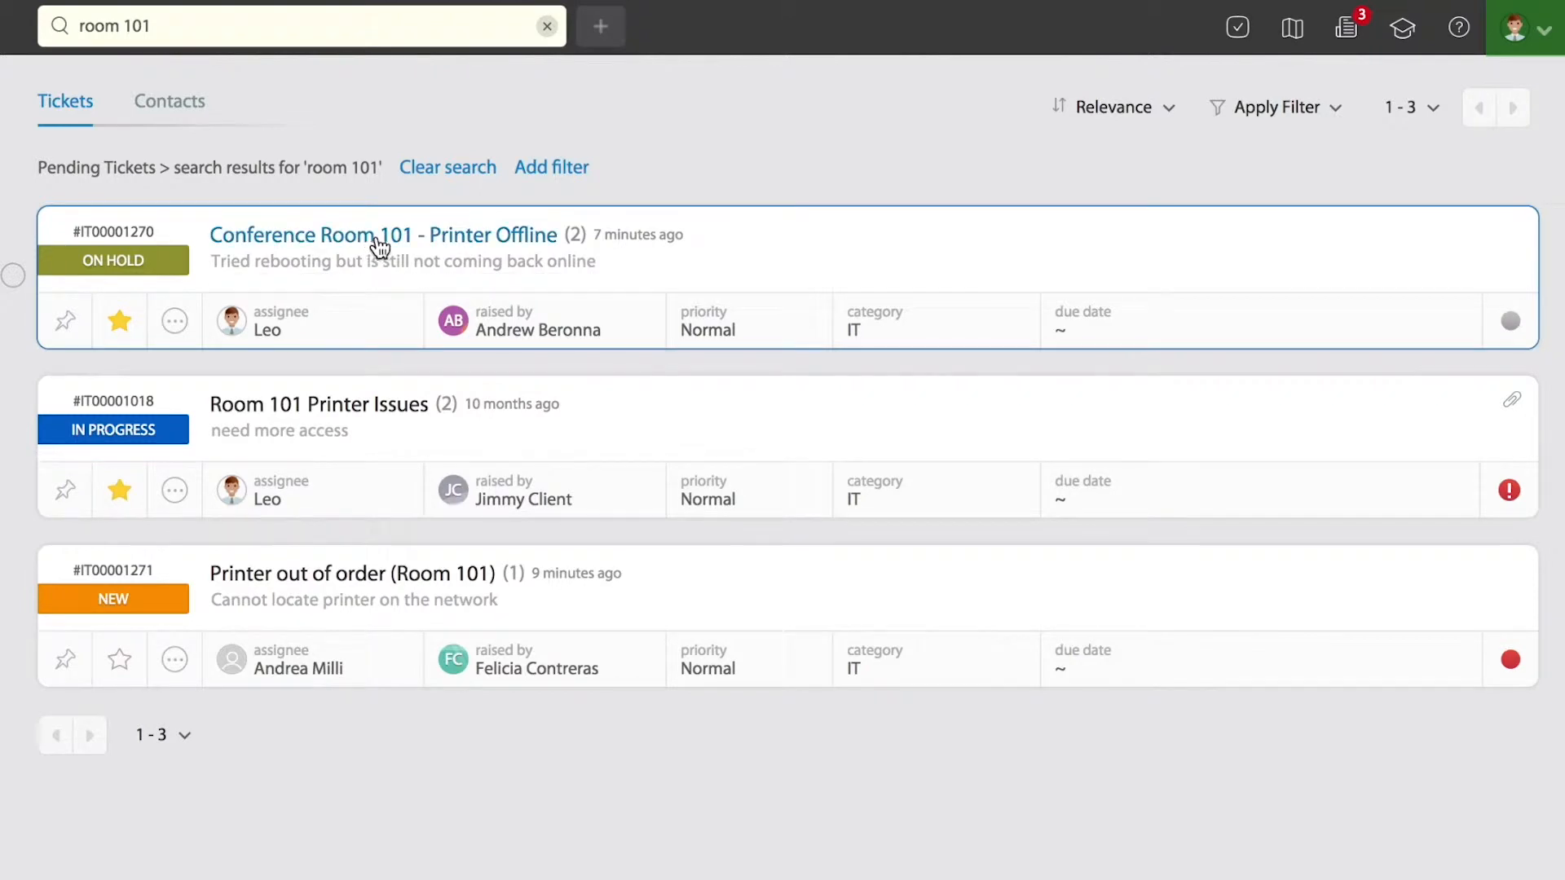
pyautogui.moveTo(389, 245)
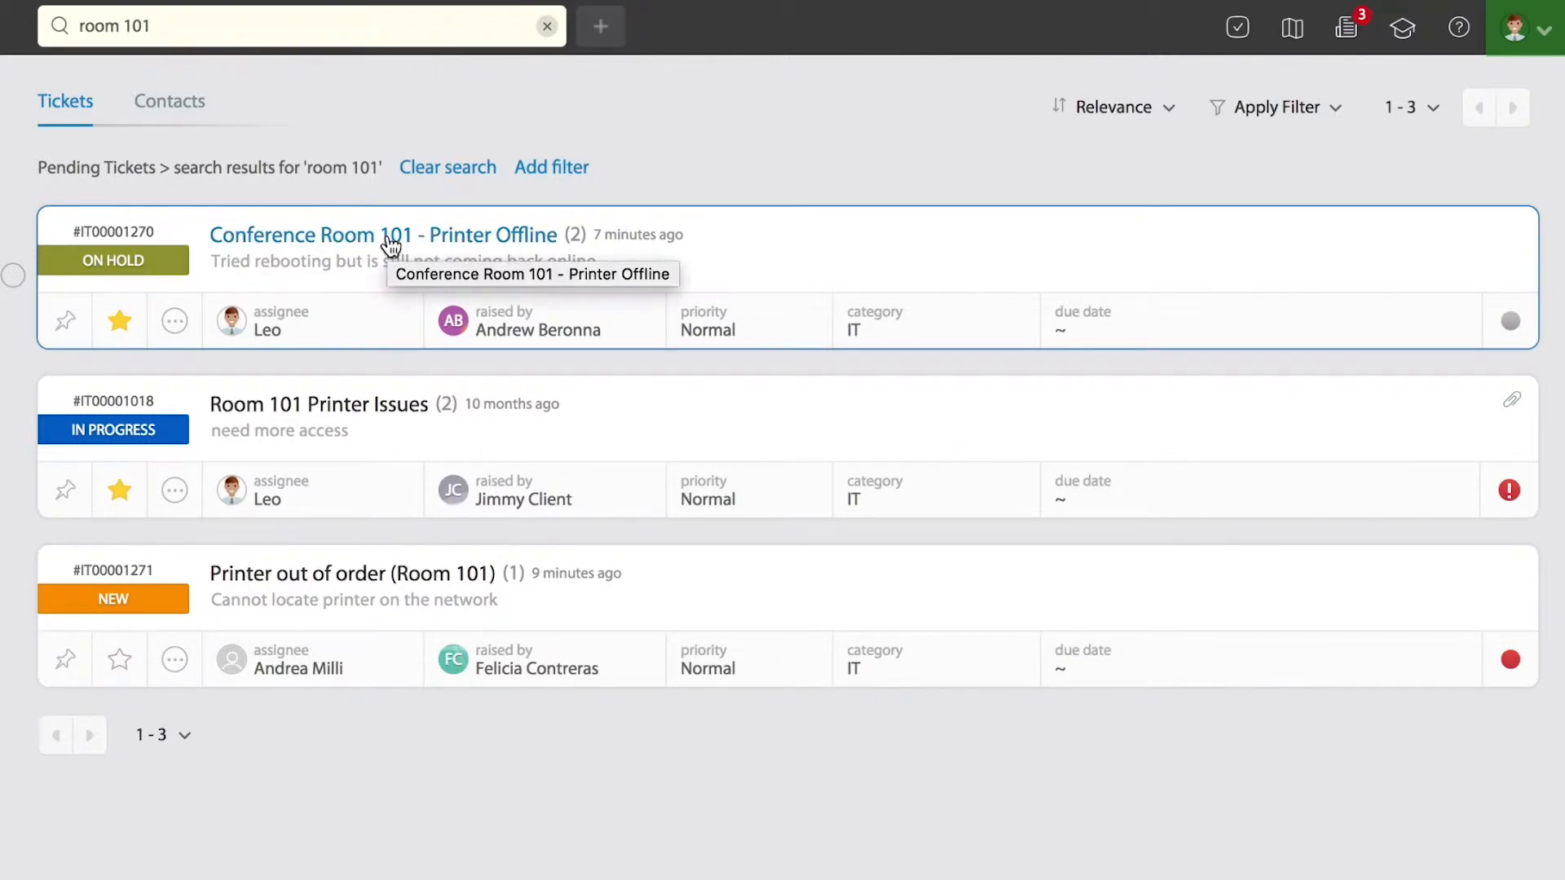
# Open the Conference Room 101 - Printer Offline ticket and show its More Actions list.
pyautogui.click(380, 235)
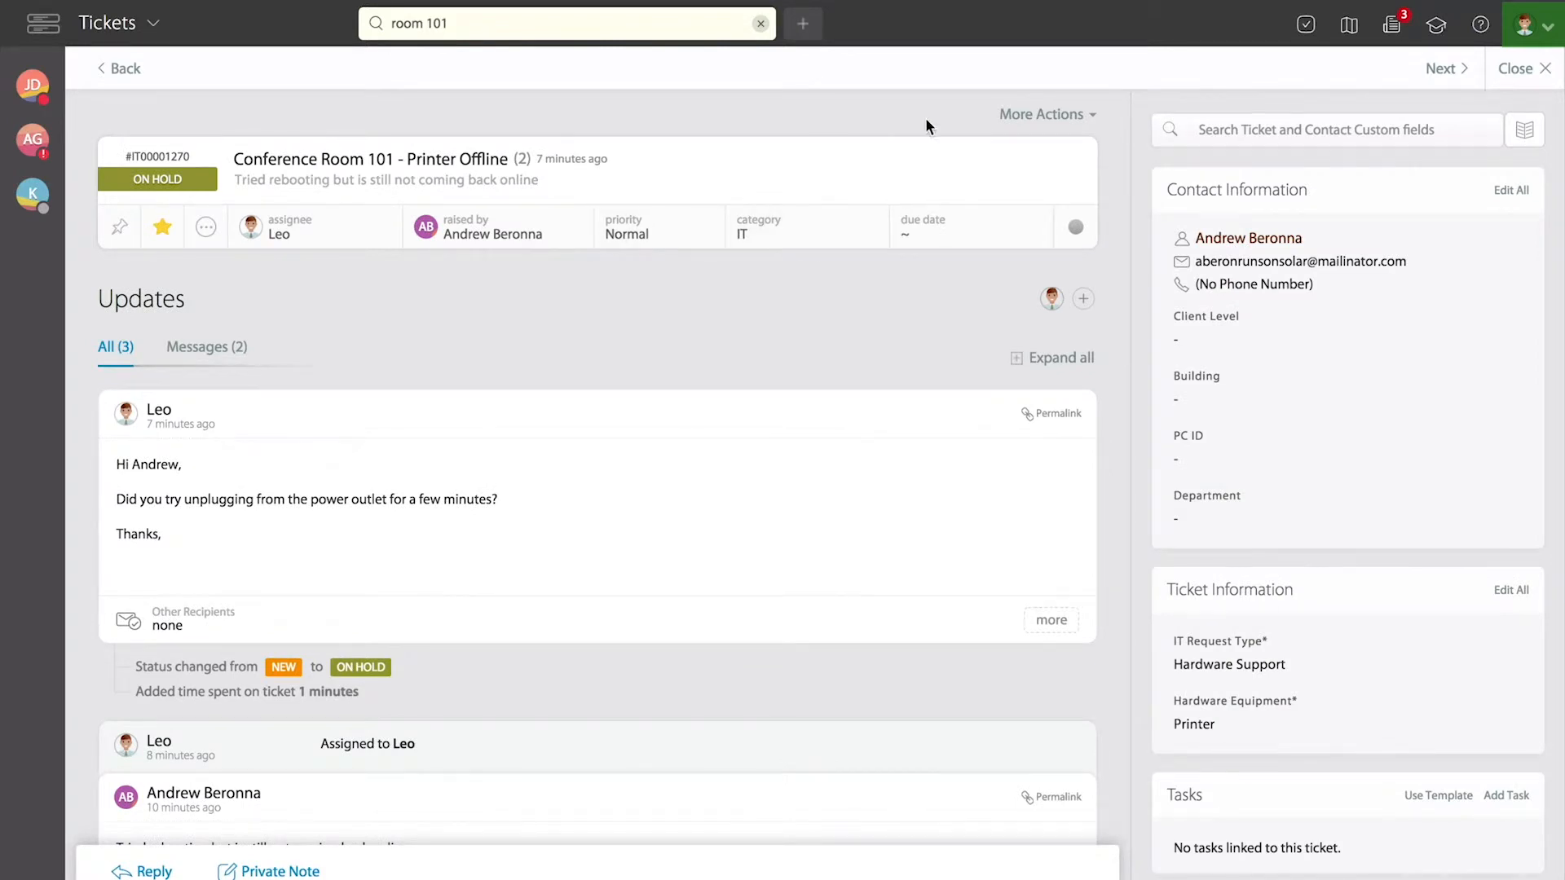
pyautogui.moveTo(963, 135)
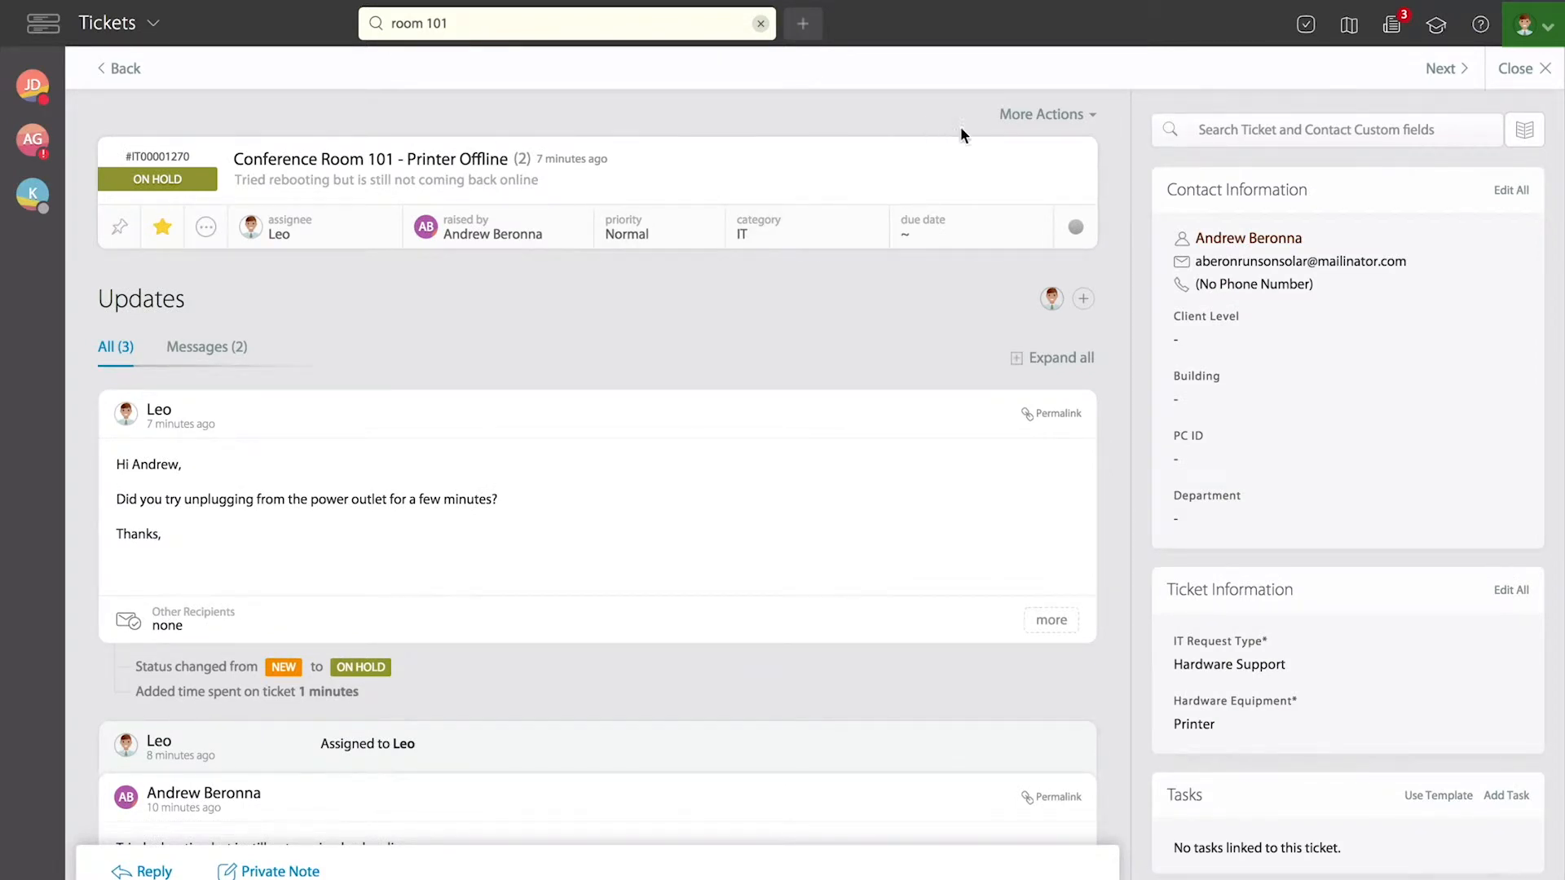
pyautogui.click(1047, 114)
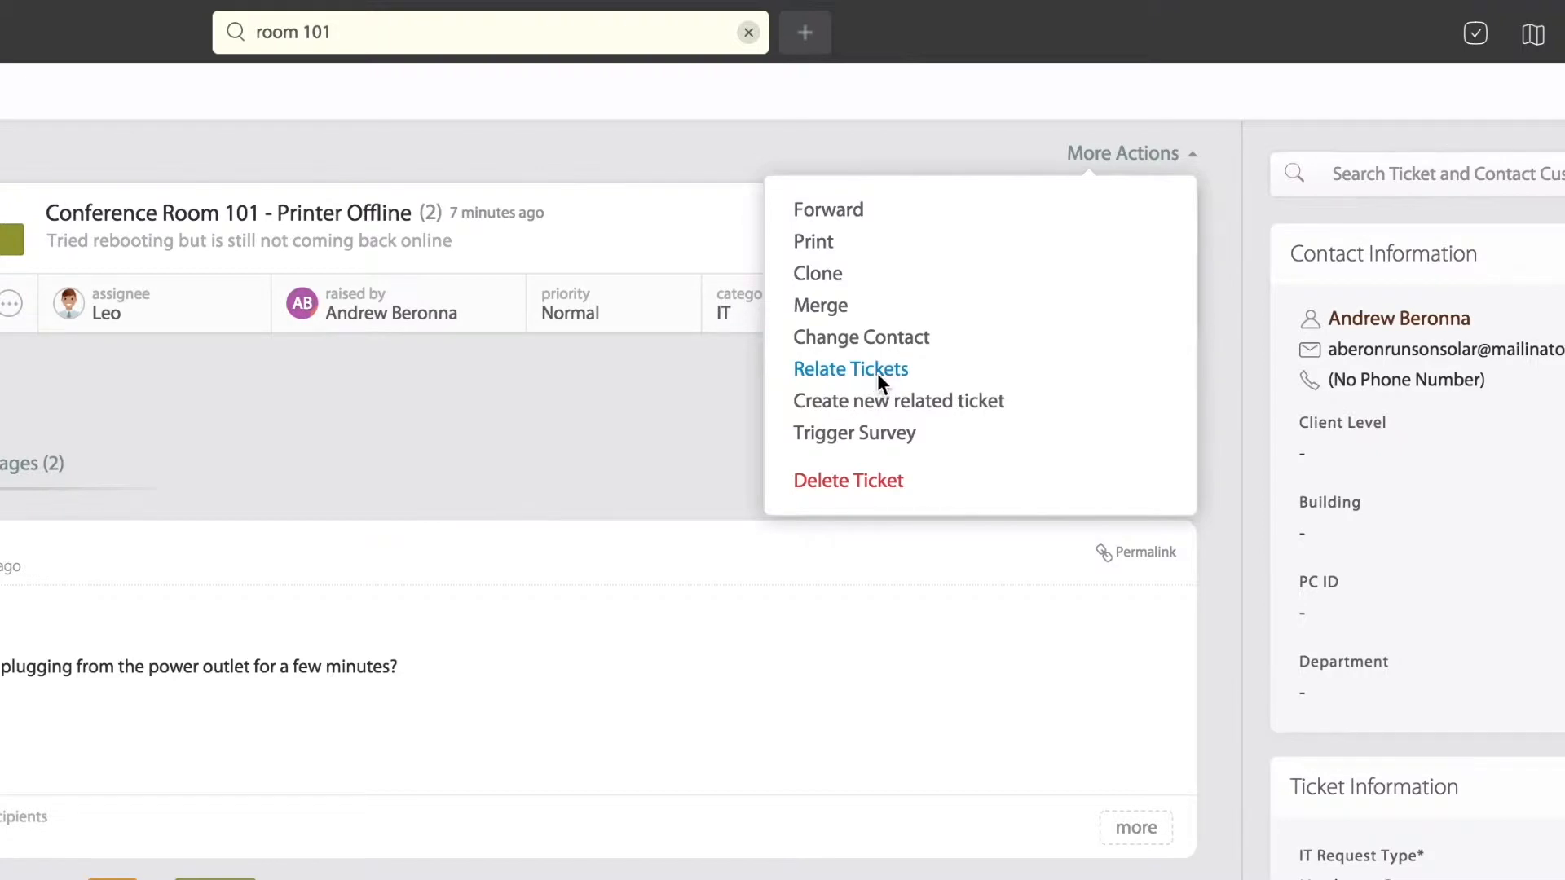
# In Relate Tickets, search 'room 101' and queue #IT00001271 and #IT00001018 for relating.
pyautogui.click(850, 368)
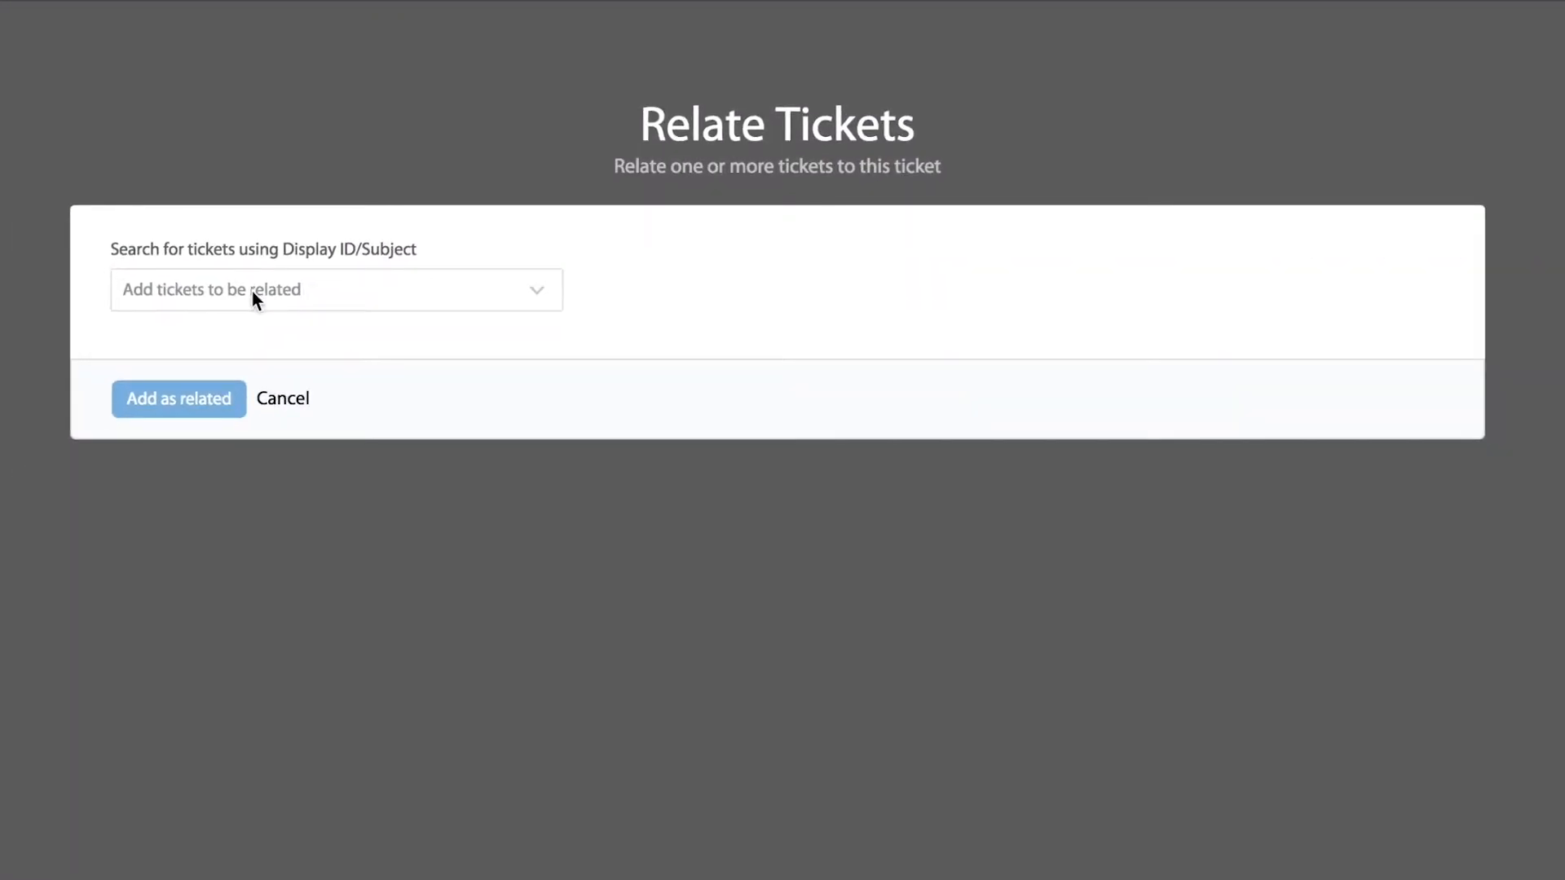
pyautogui.click(335, 289)
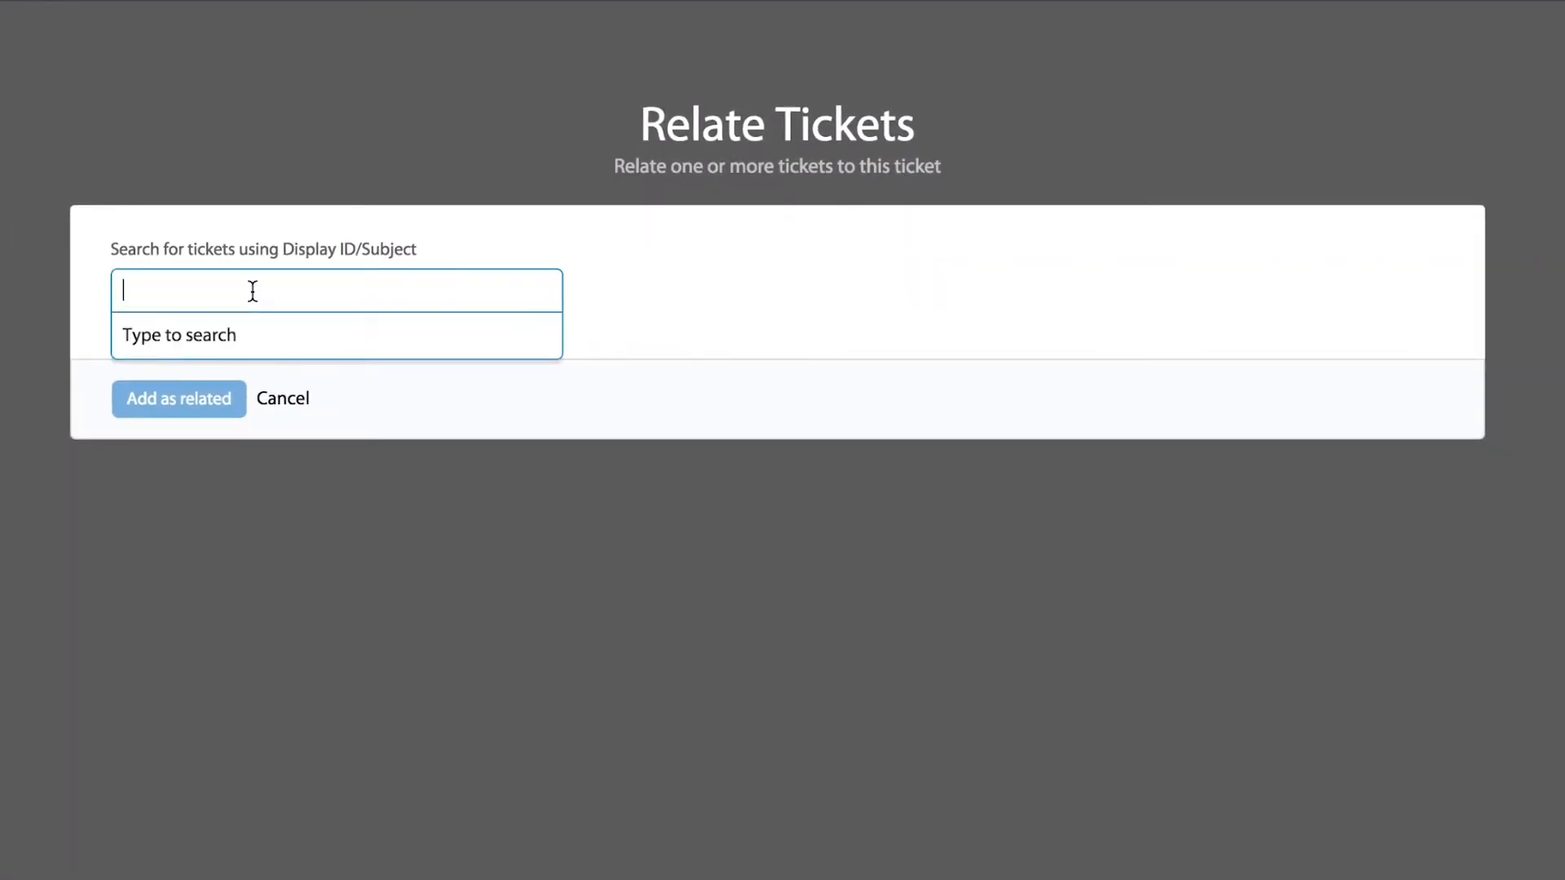
pyautogui.write('room 101')
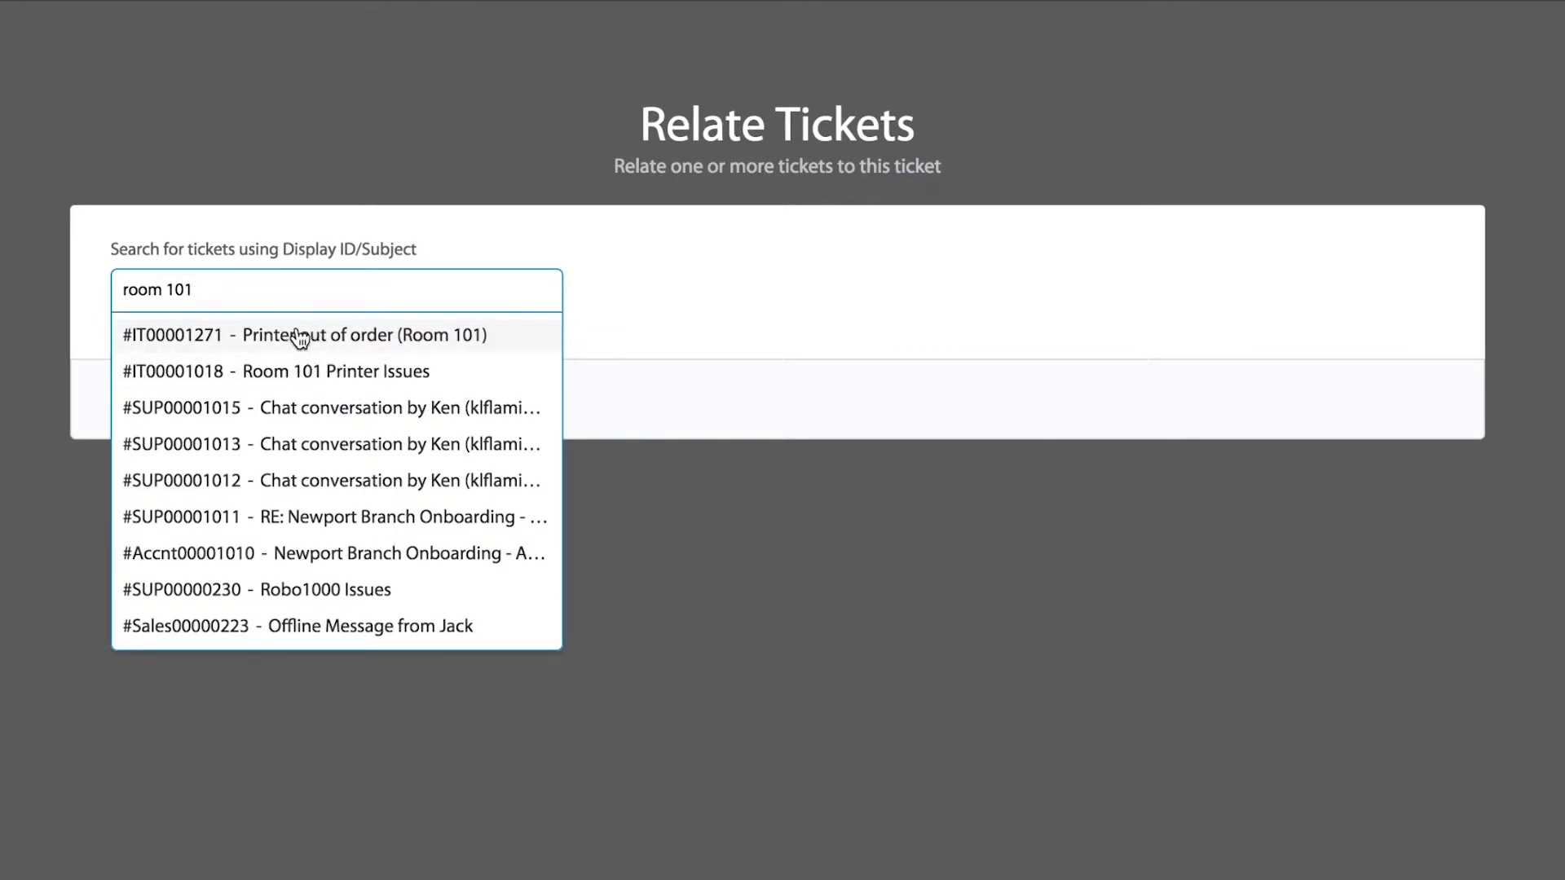
pyautogui.moveTo(277, 353)
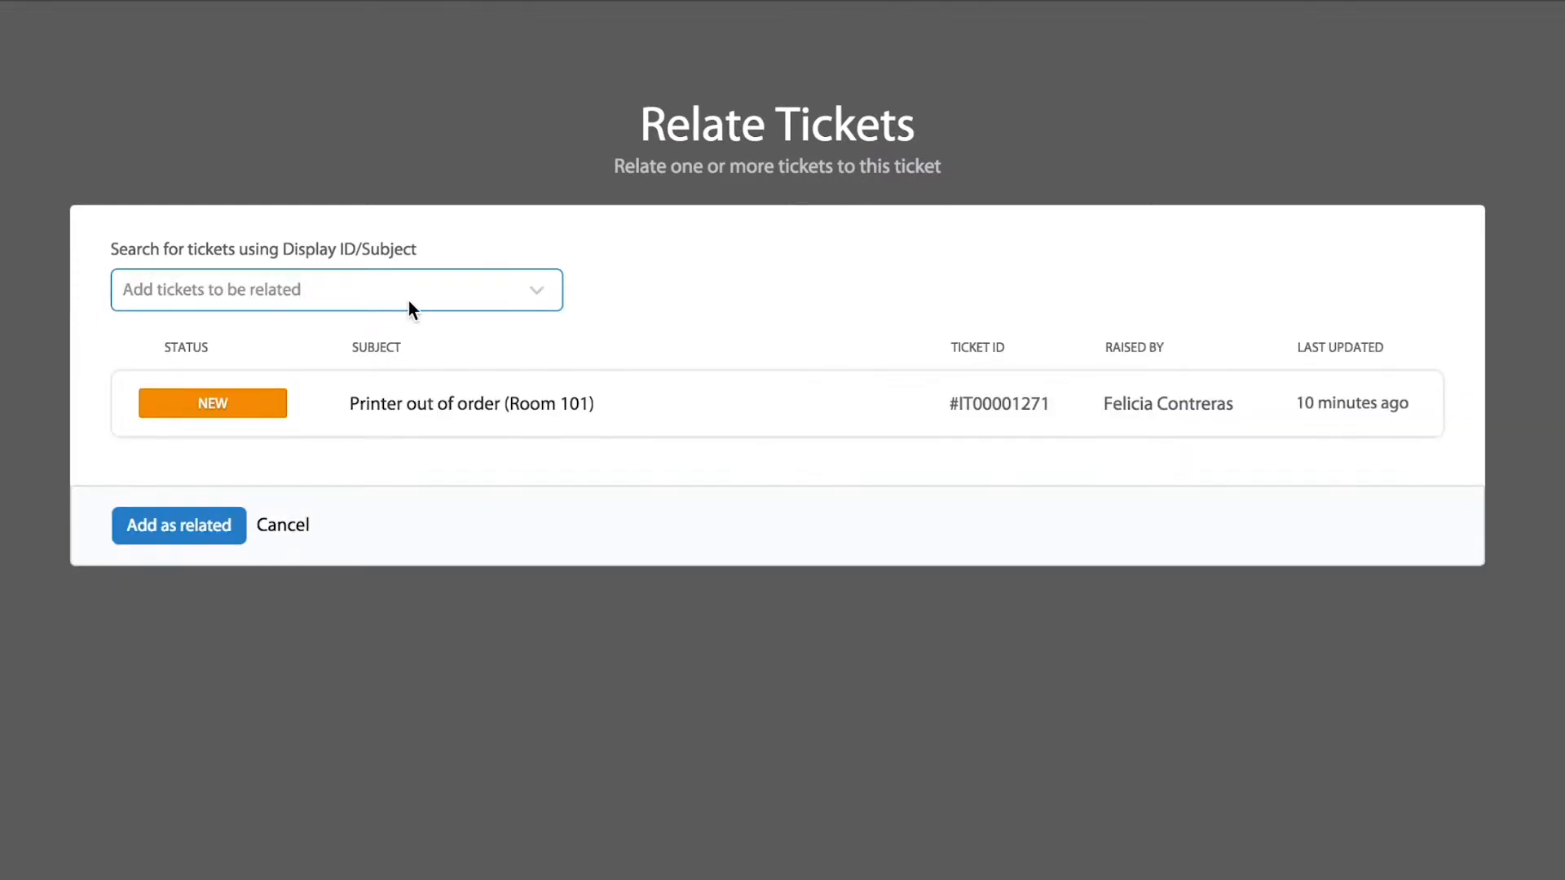
pyautogui.write('room 101')
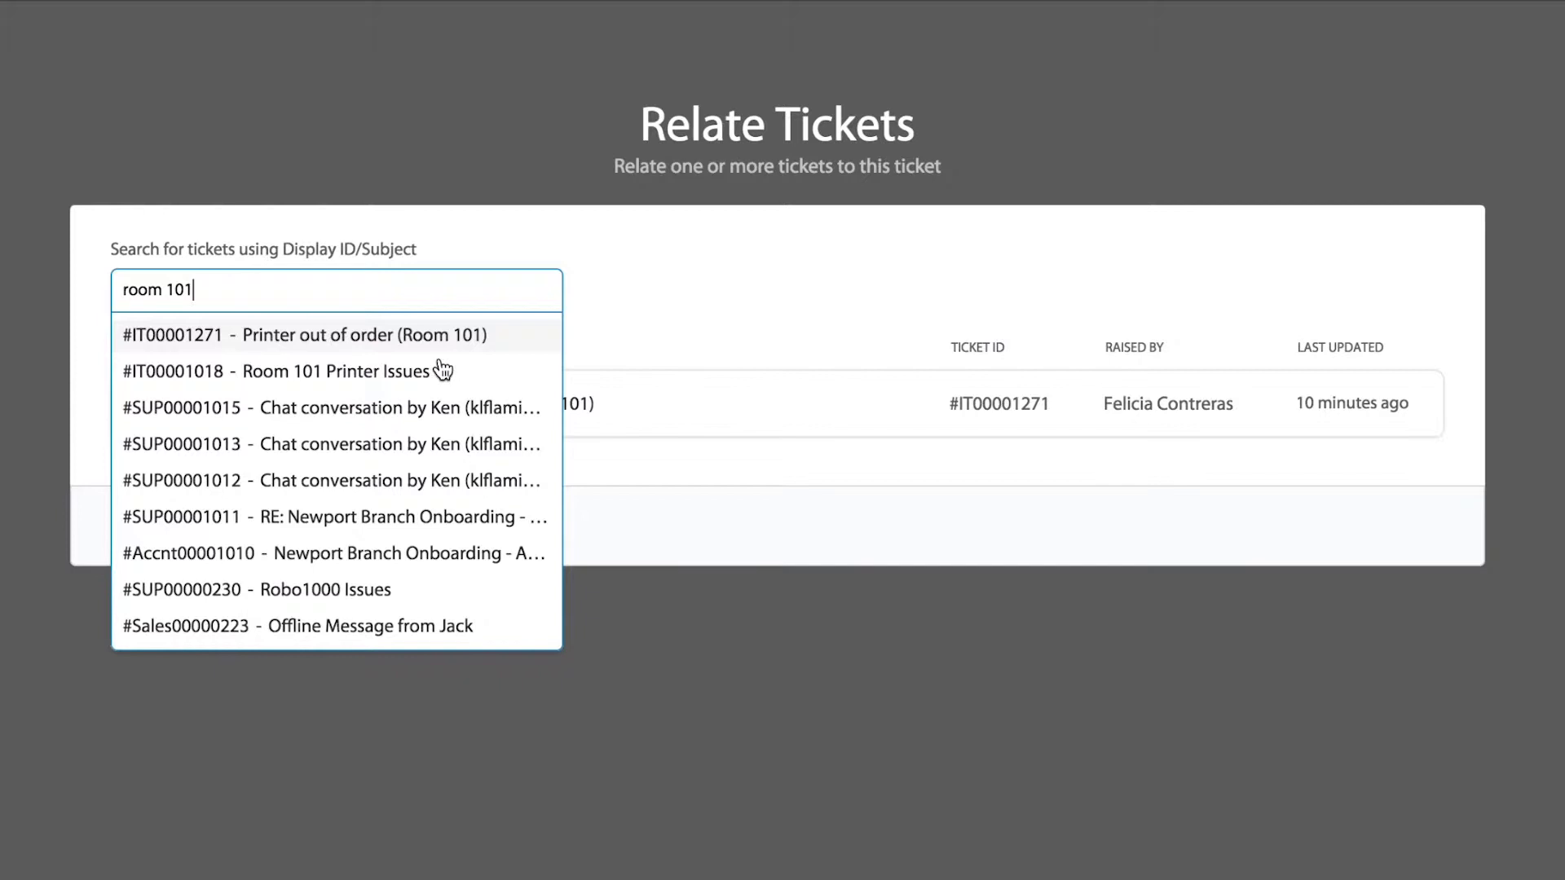
pyautogui.moveTo(315, 381)
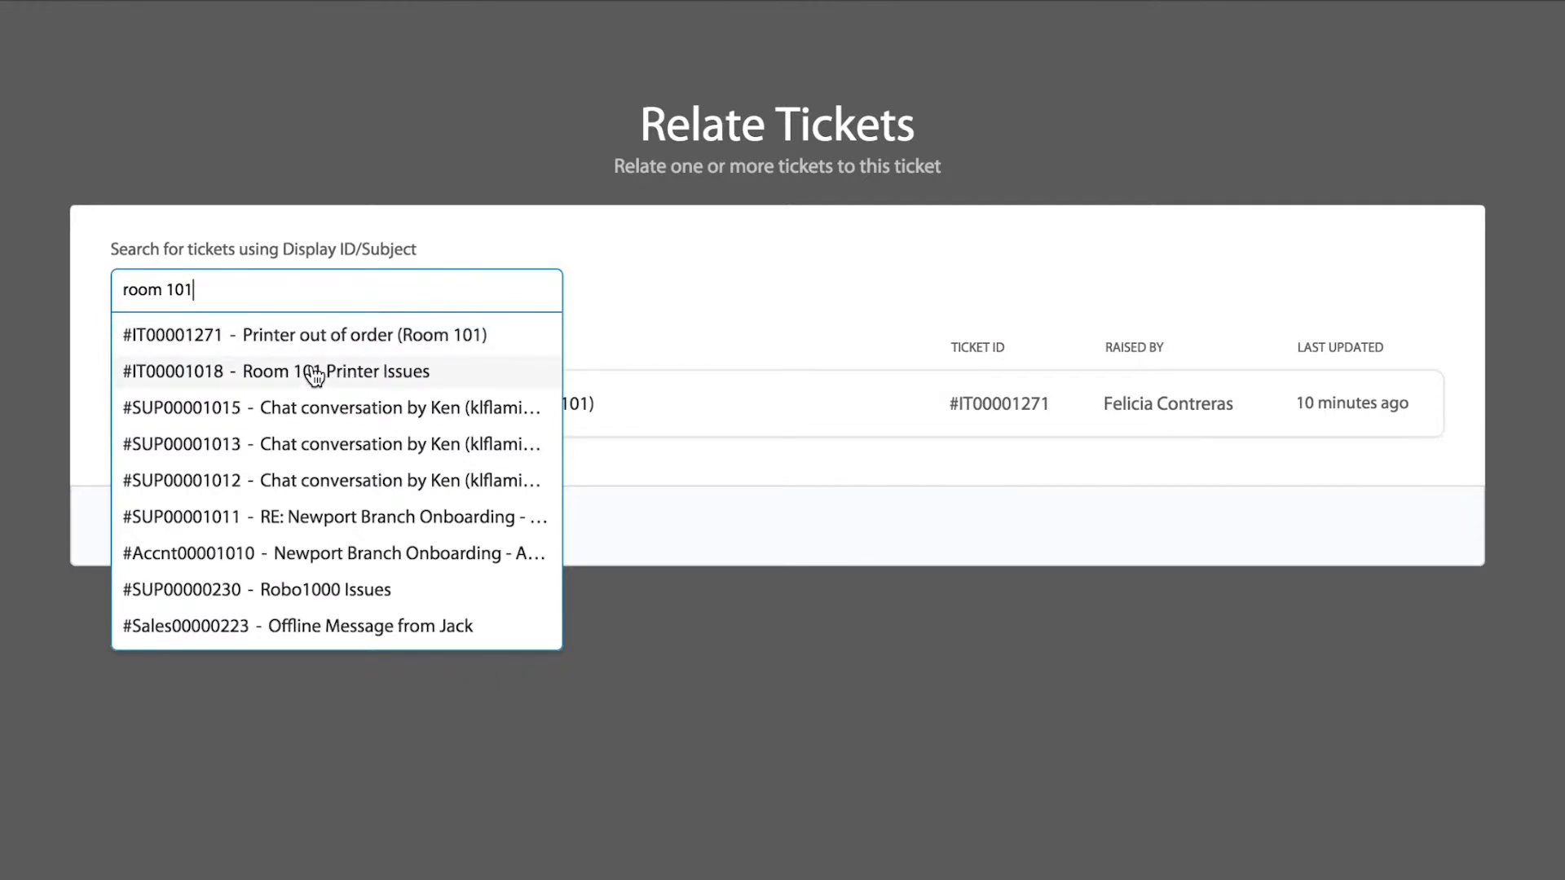
pyautogui.click(314, 372)
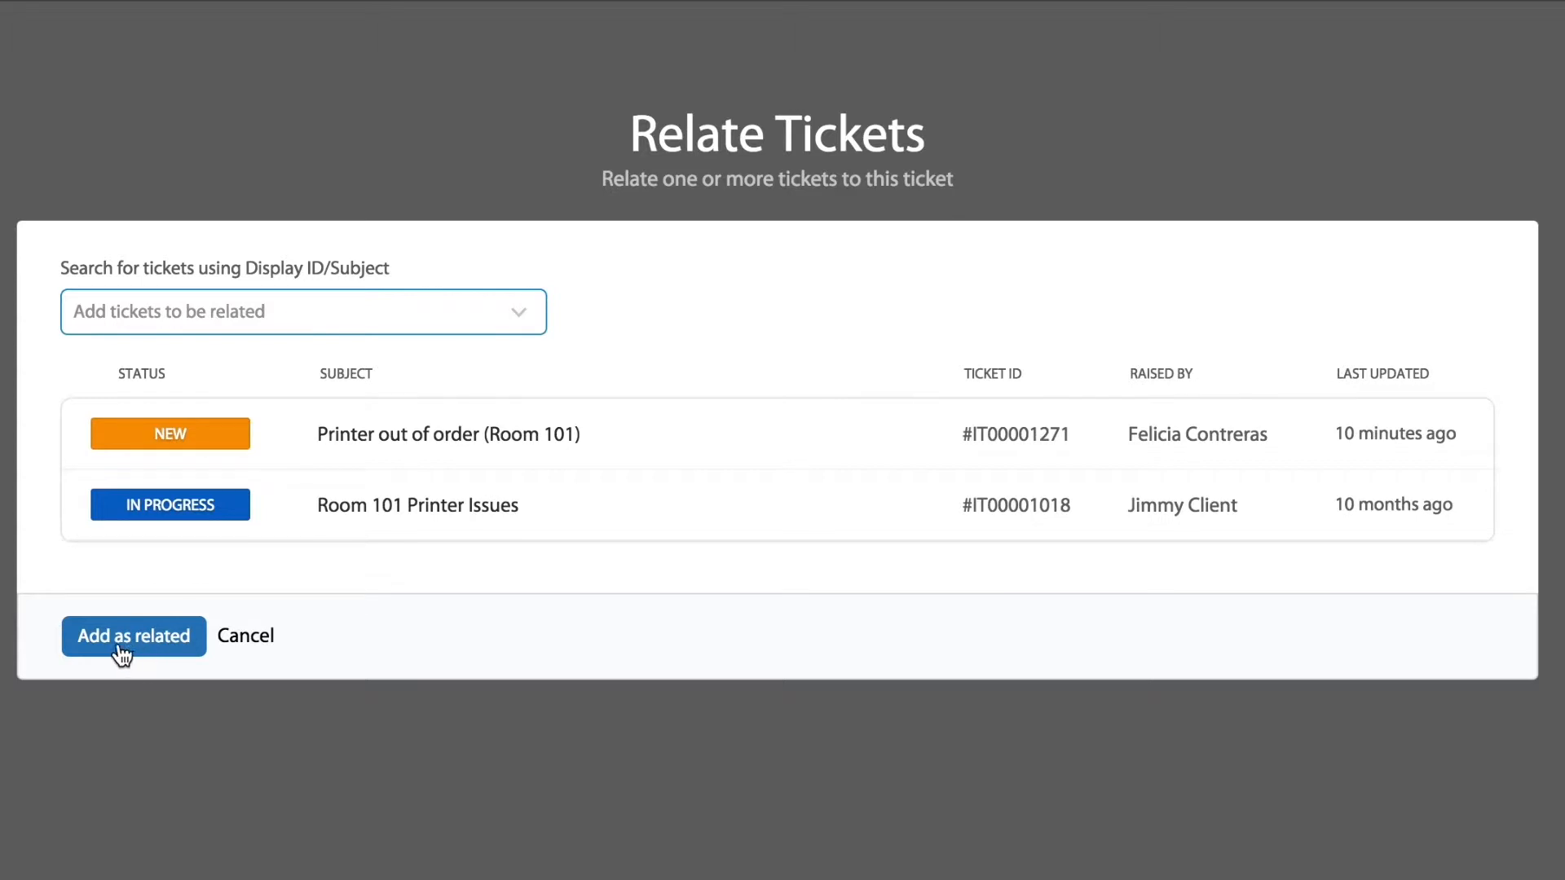
# Add both printer tickets as related and check them in the Related Tickets section.
pyautogui.click(134, 637)
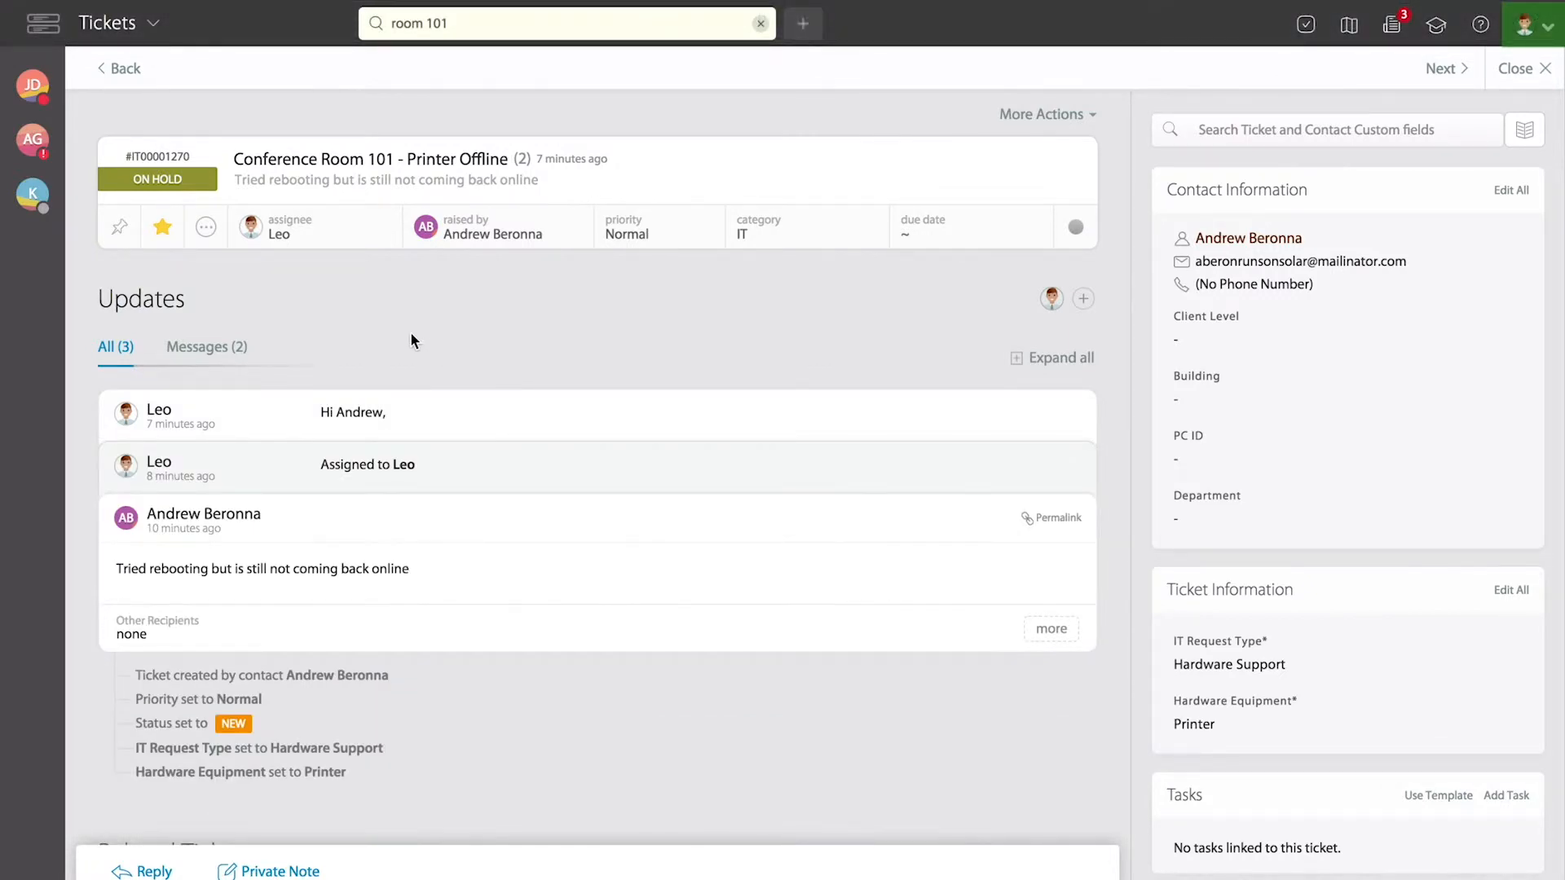
pyautogui.moveTo(370, 326)
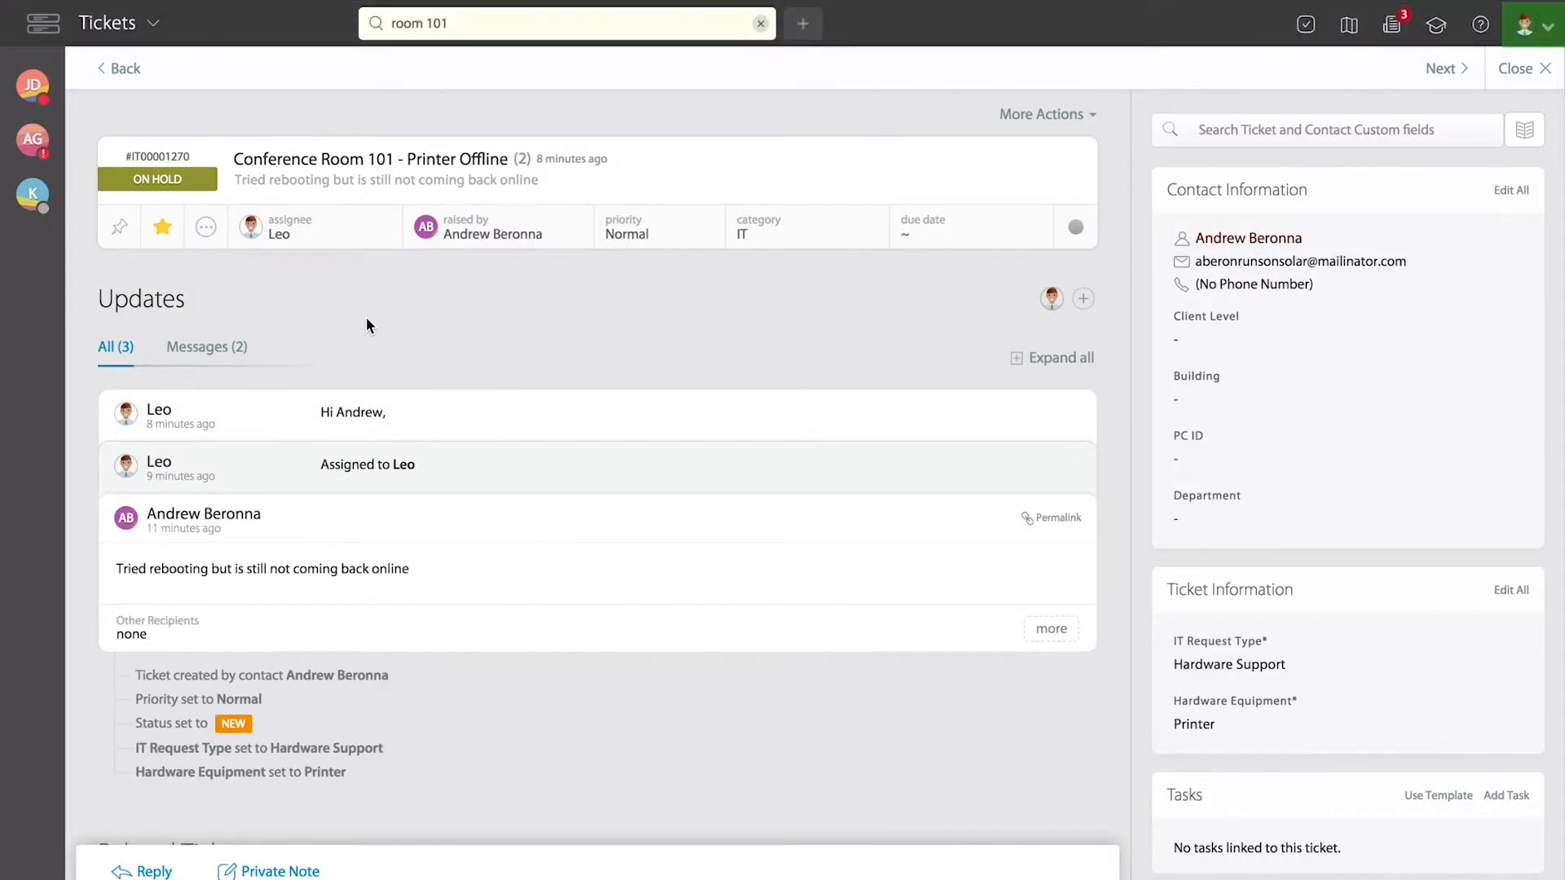
pyautogui.moveTo(422, 441)
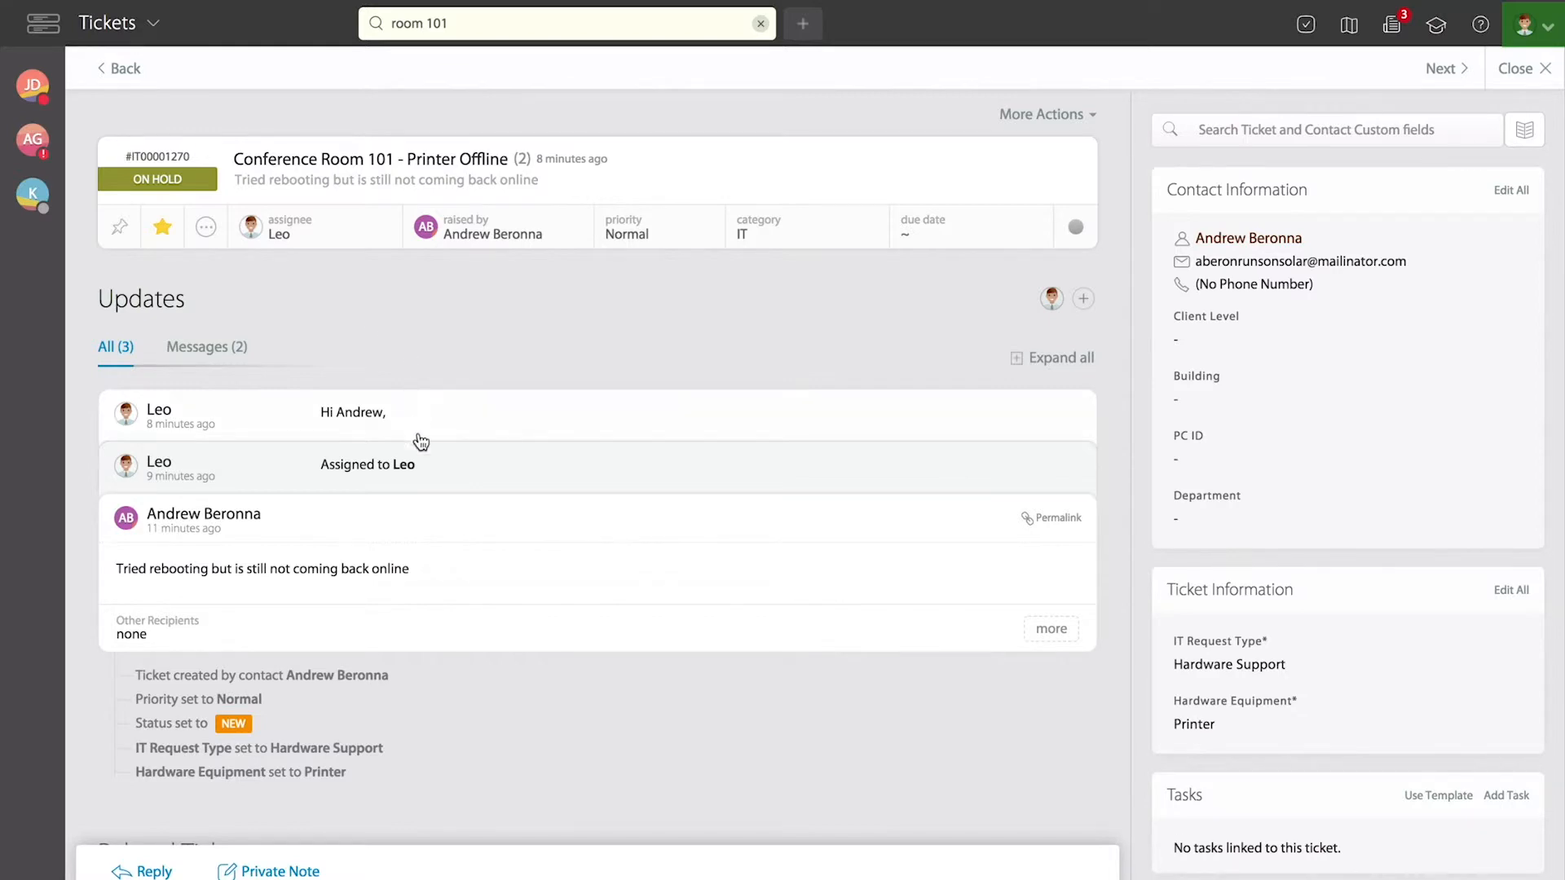
pyautogui.scroll(-3)
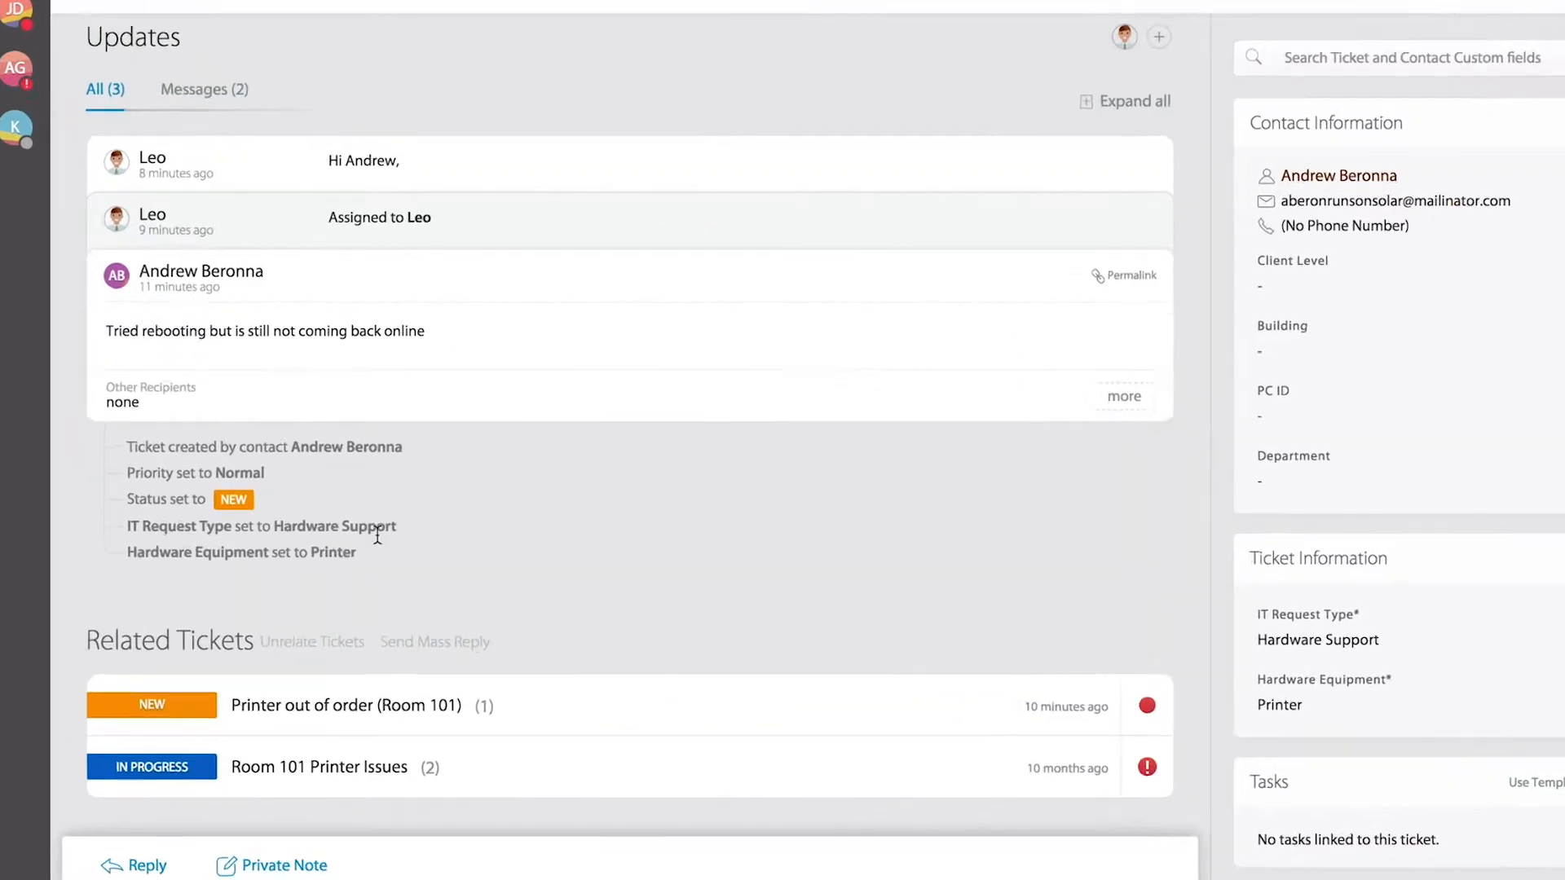
pyautogui.scroll(-3)
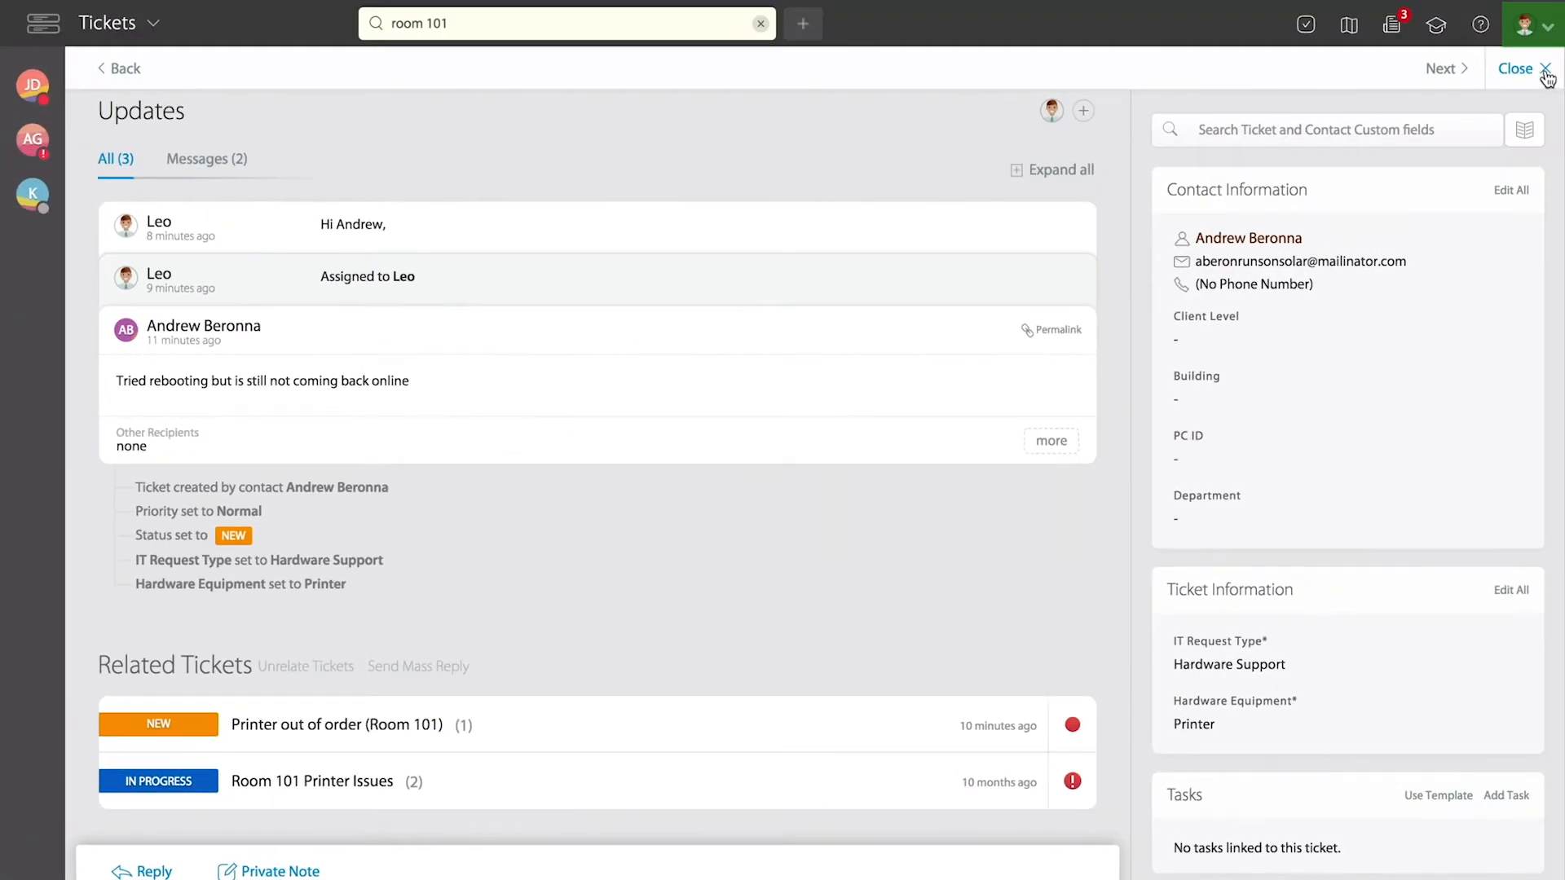
# Return to the 'room 101' search results after briefly reviewing the other Room 101 tickets.
pyautogui.click(1541, 71)
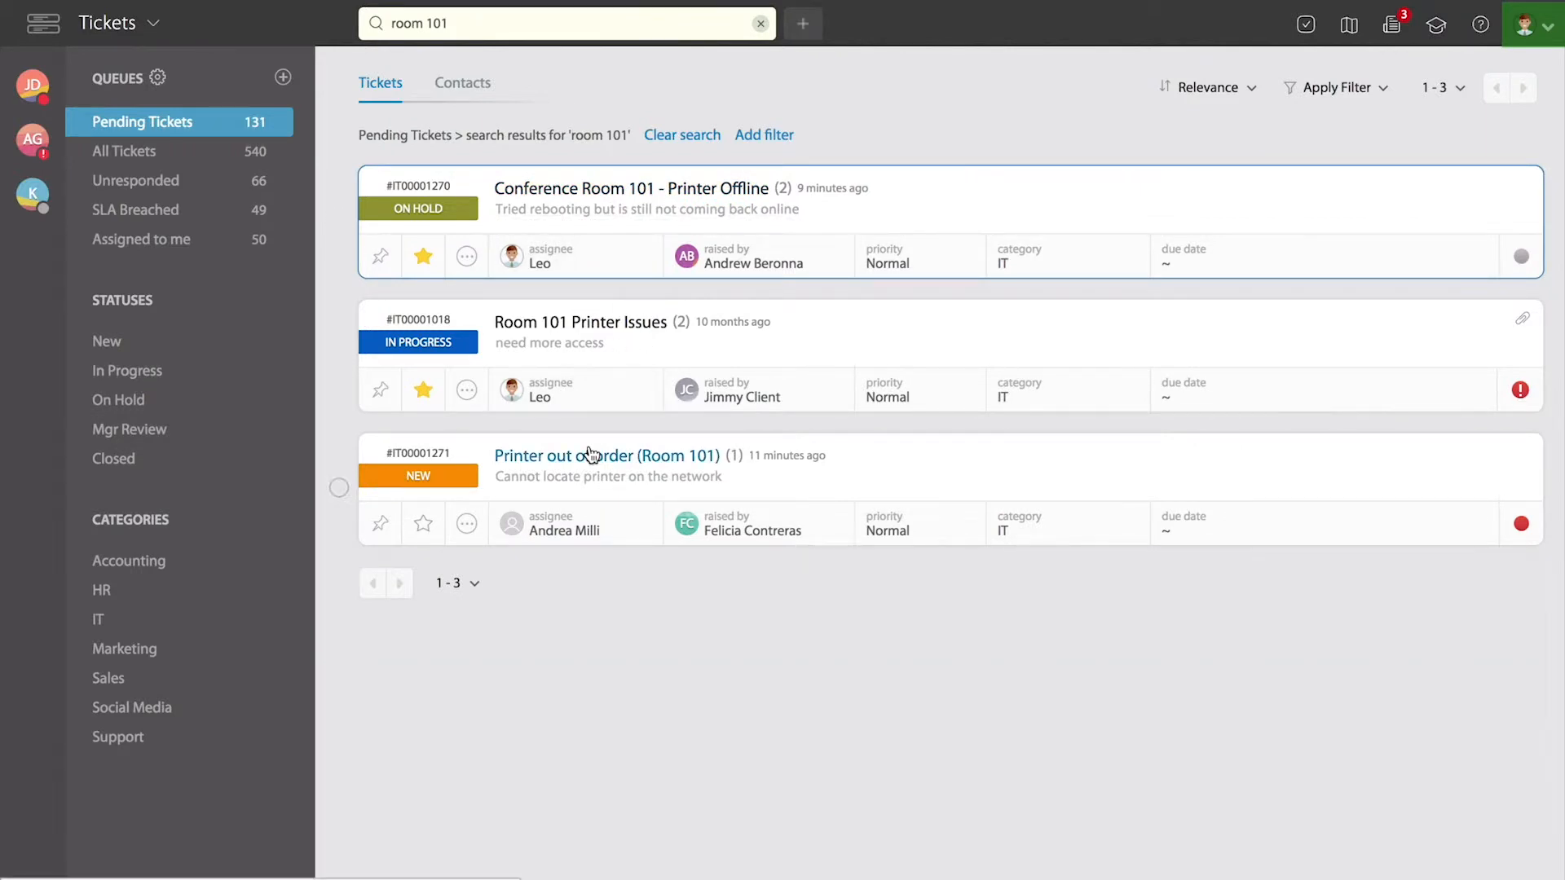
pyautogui.moveTo(592, 456)
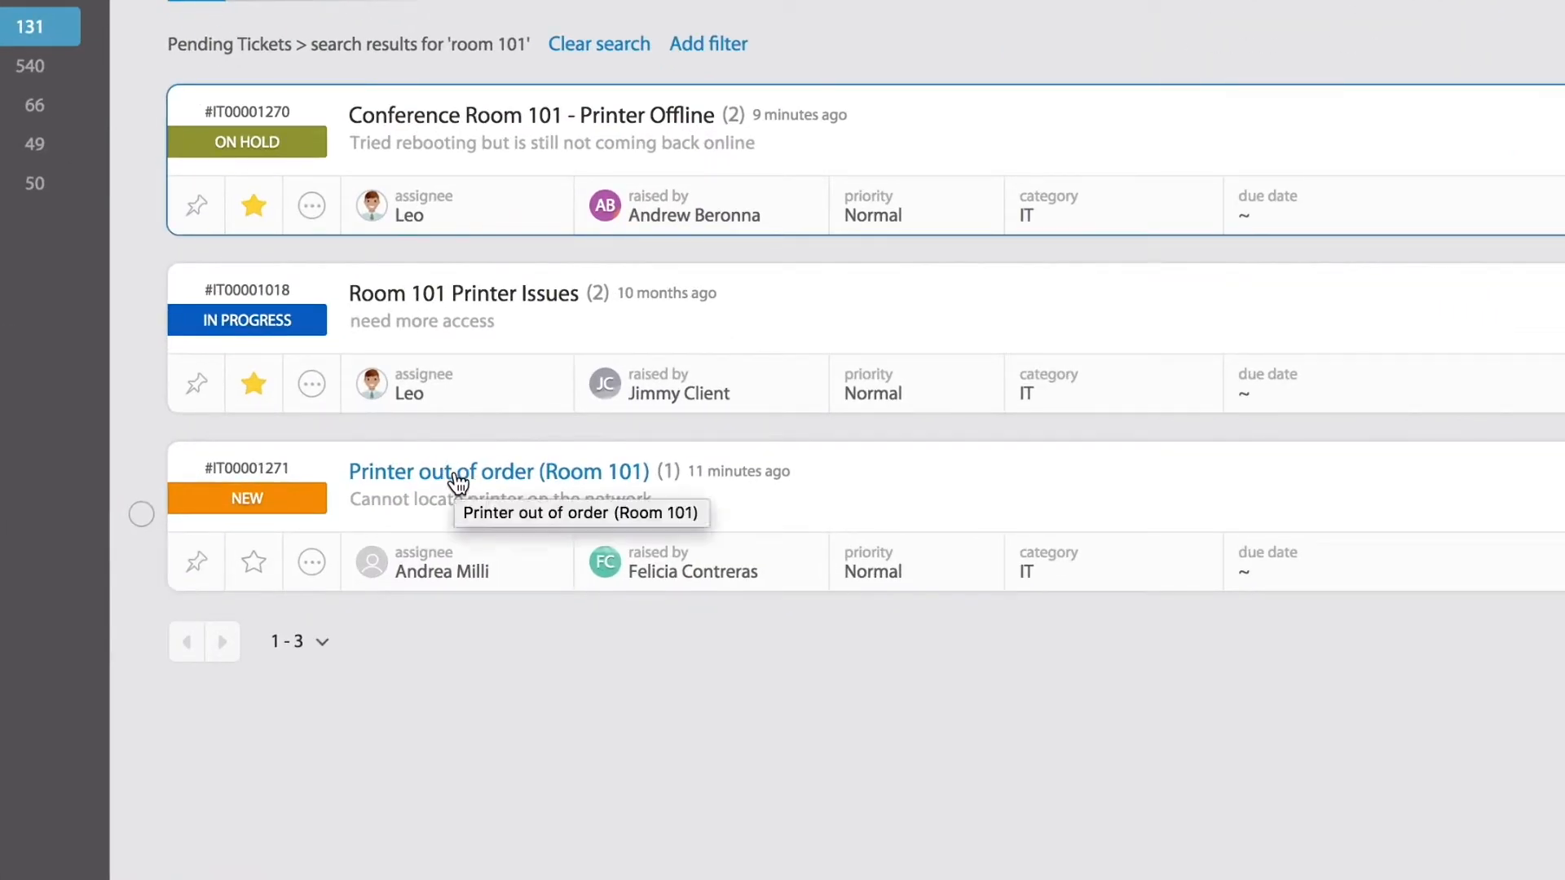
pyautogui.click(458, 472)
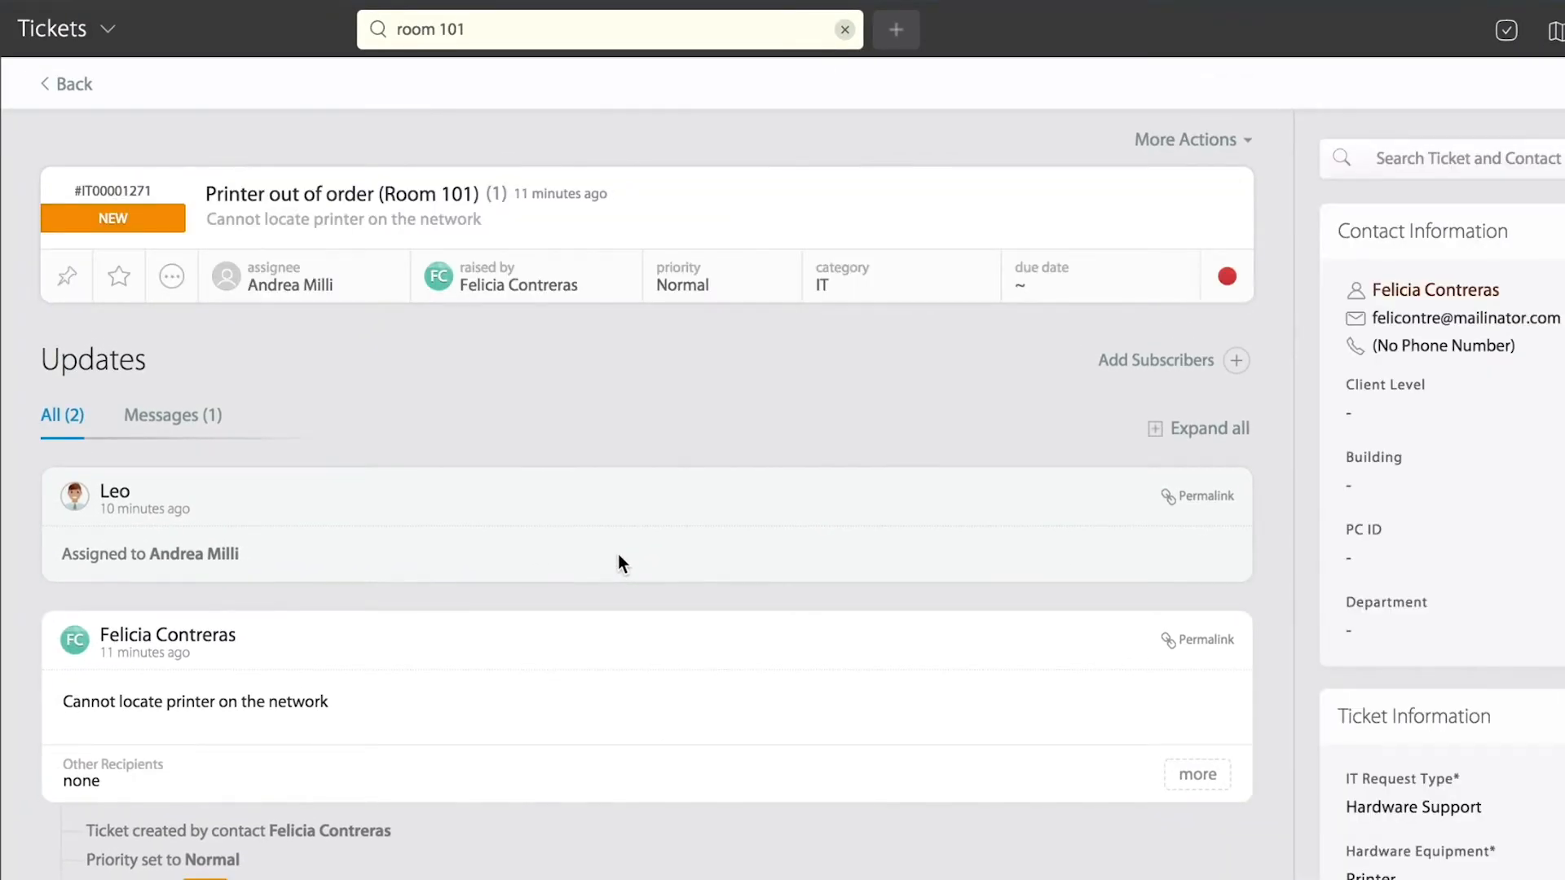
pyautogui.moveTo(531, 458)
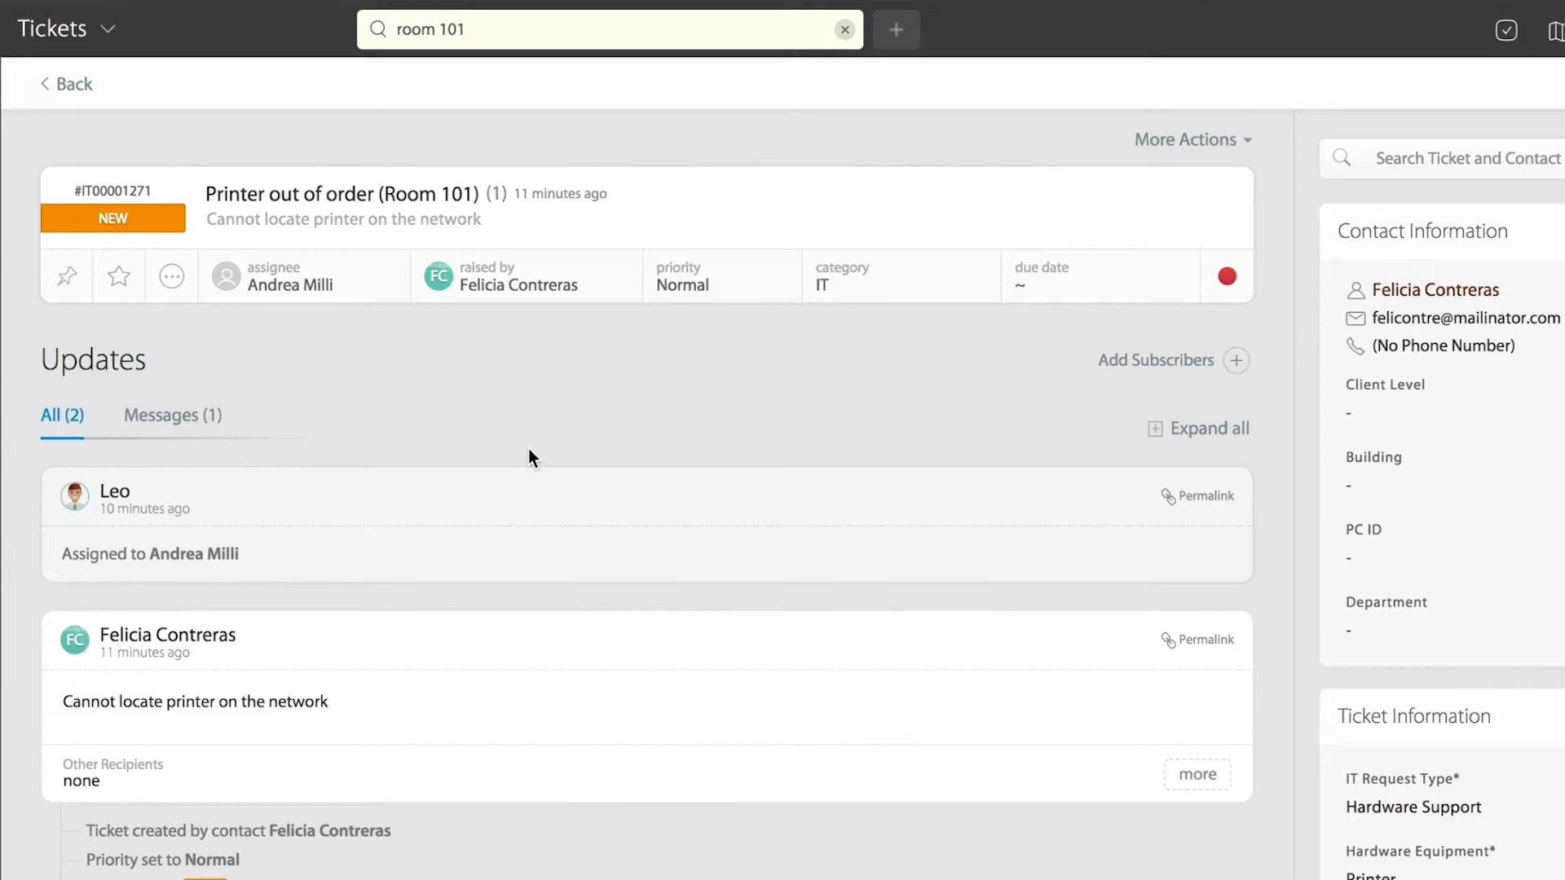
pyautogui.moveTo(558, 769)
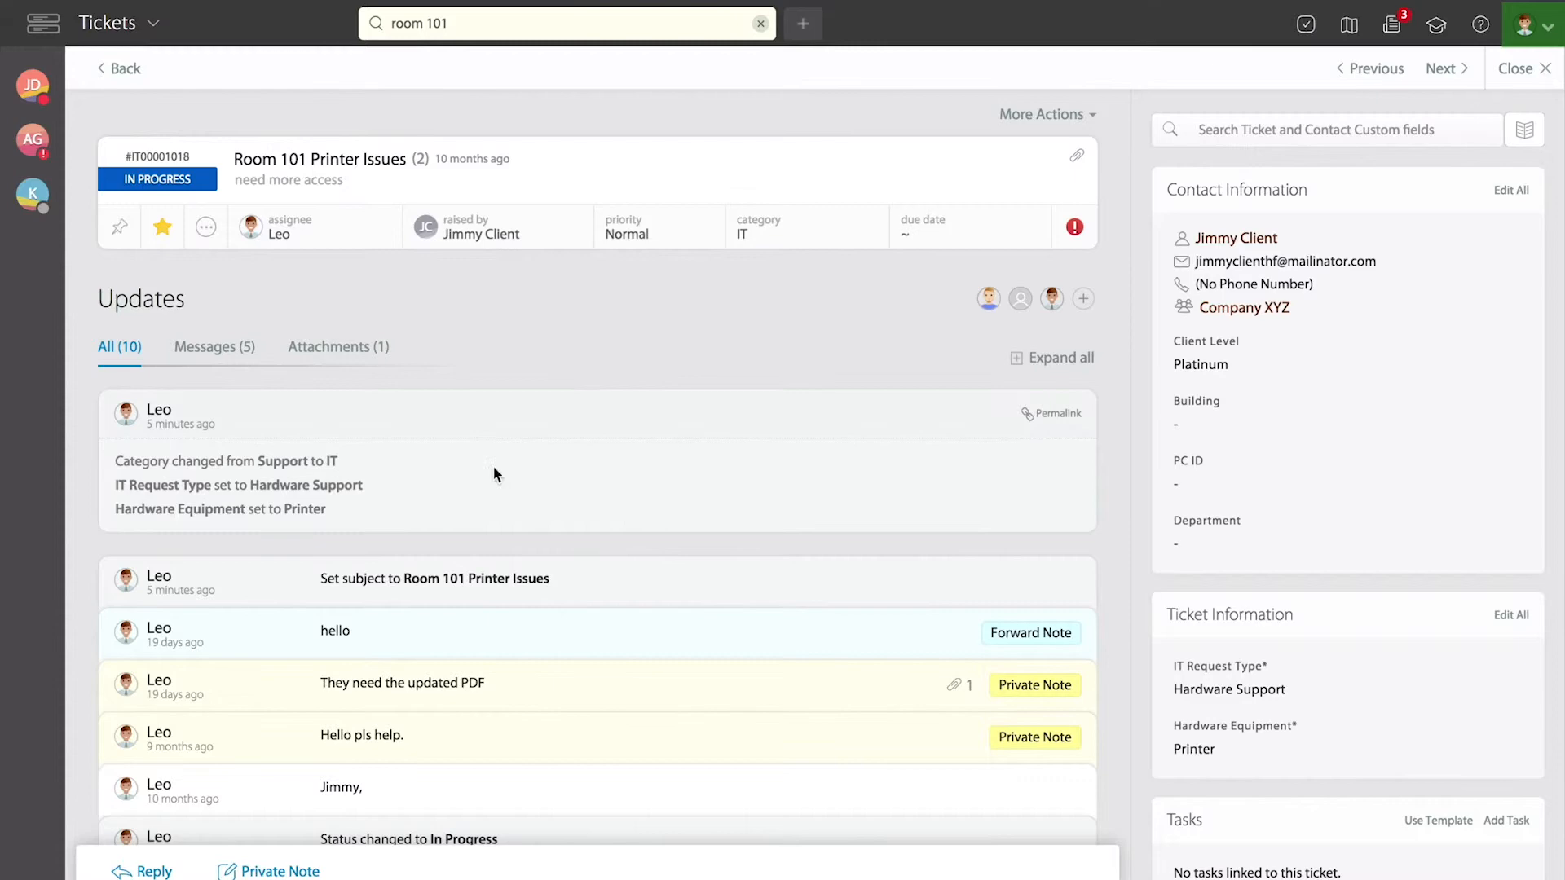
pyautogui.scroll(-3)
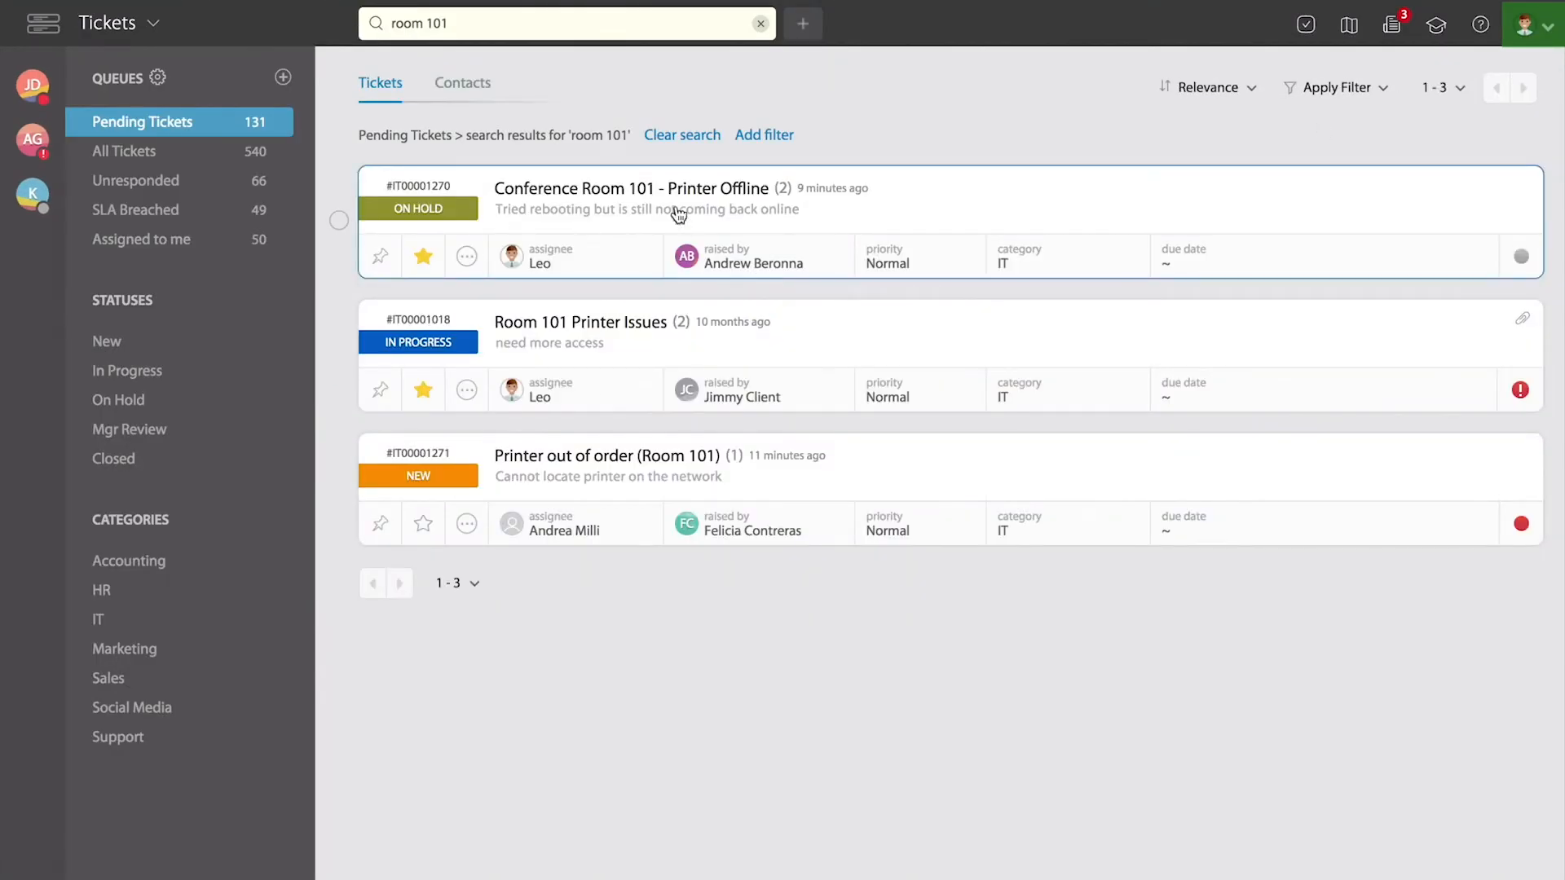
# Reopen the Conference Room 101 ticket and select both related tickets with the select-all checkbox.
pyautogui.click(678, 210)
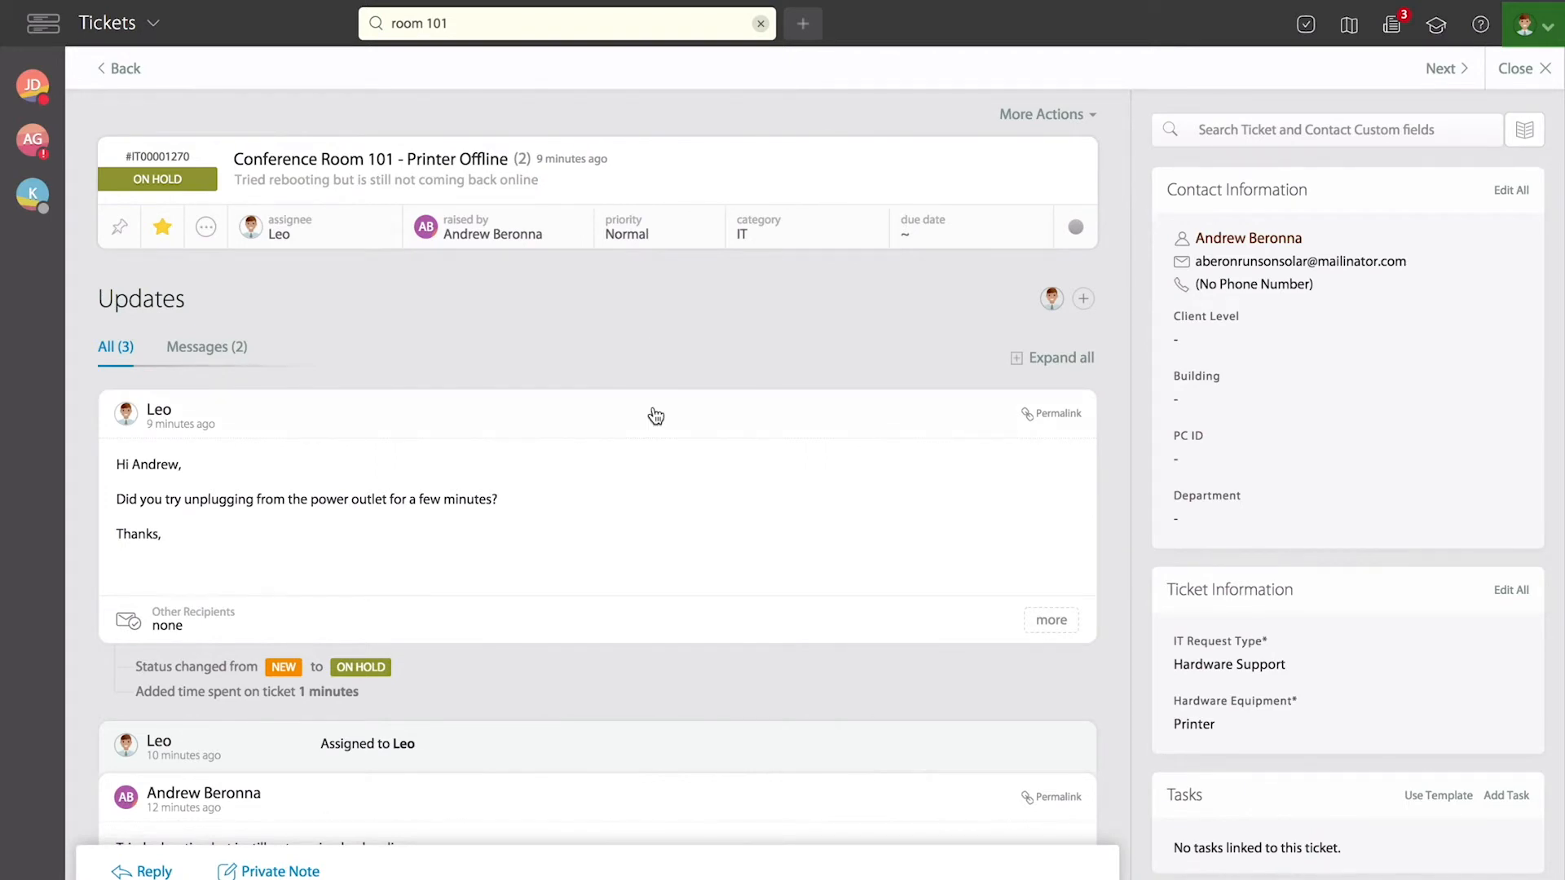
pyautogui.scroll(-3)
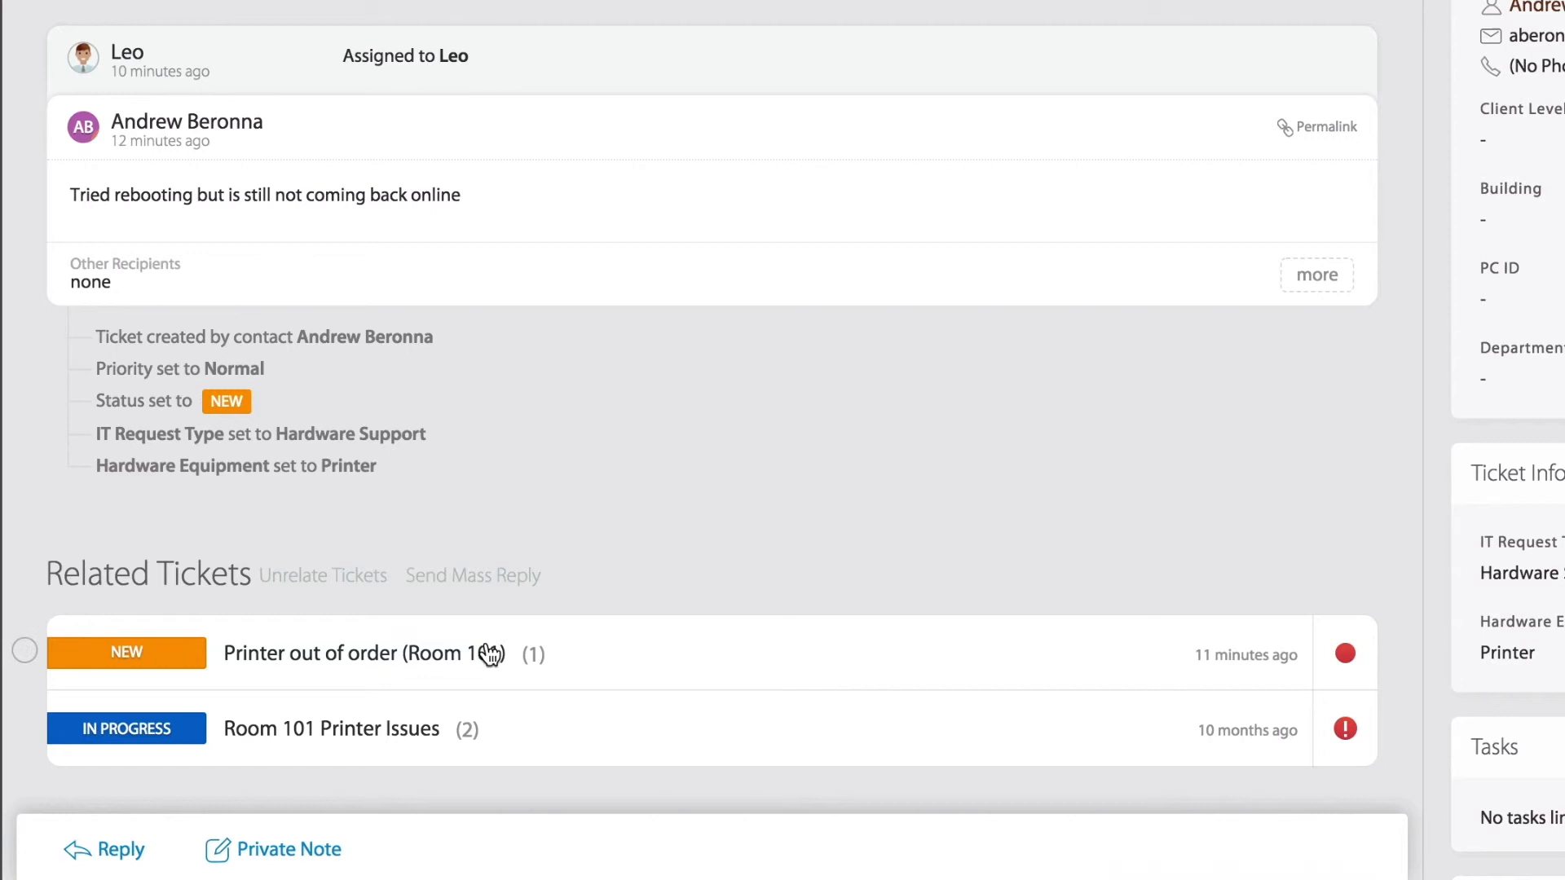
pyautogui.moveTo(648, 572)
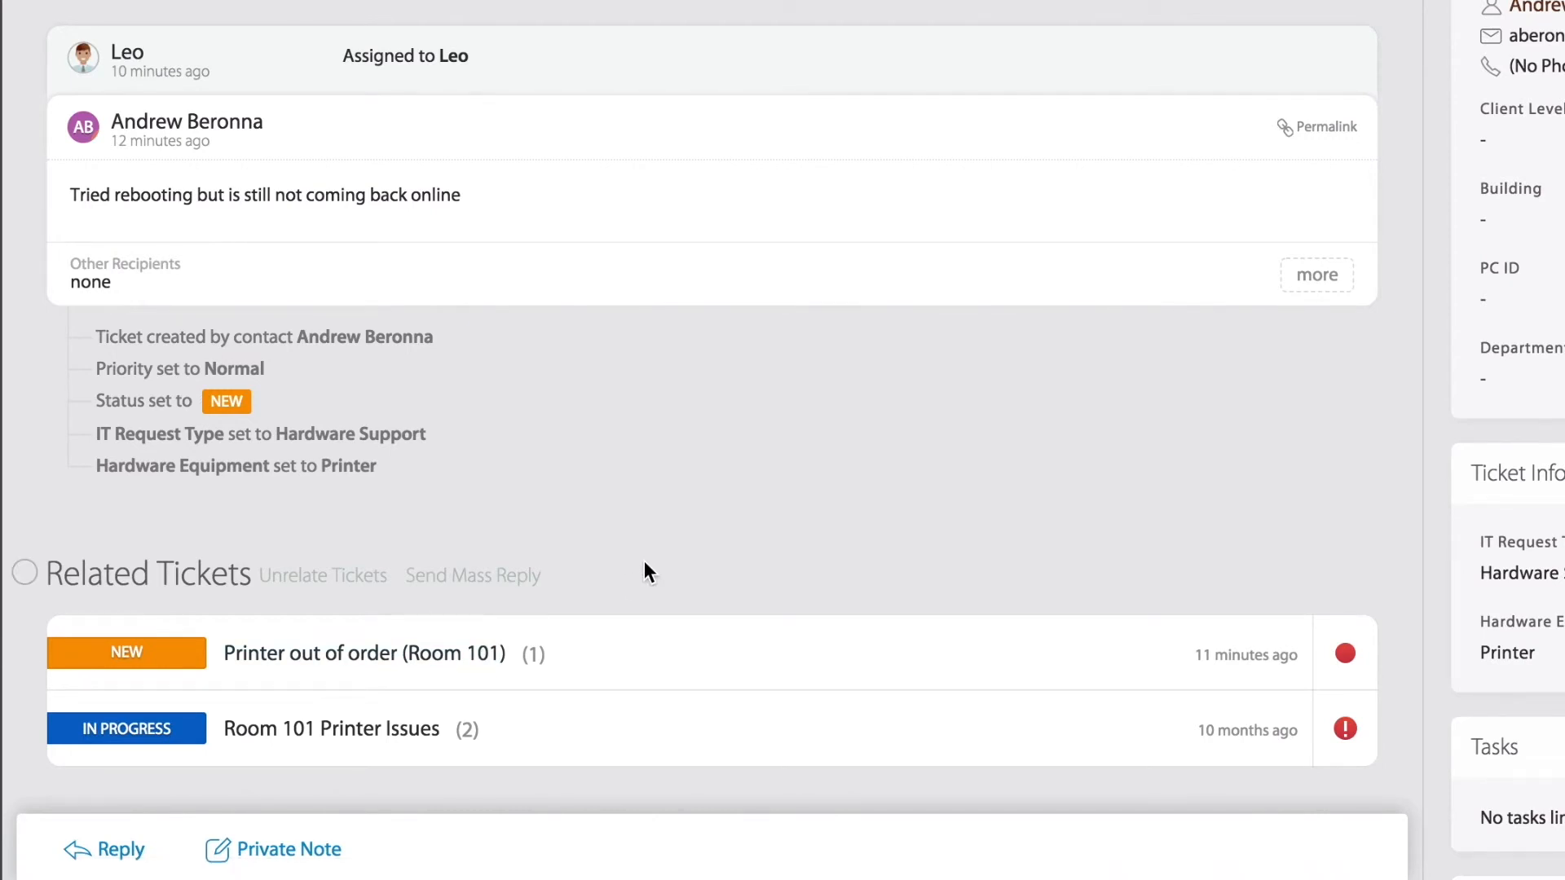
pyautogui.moveTo(23, 573)
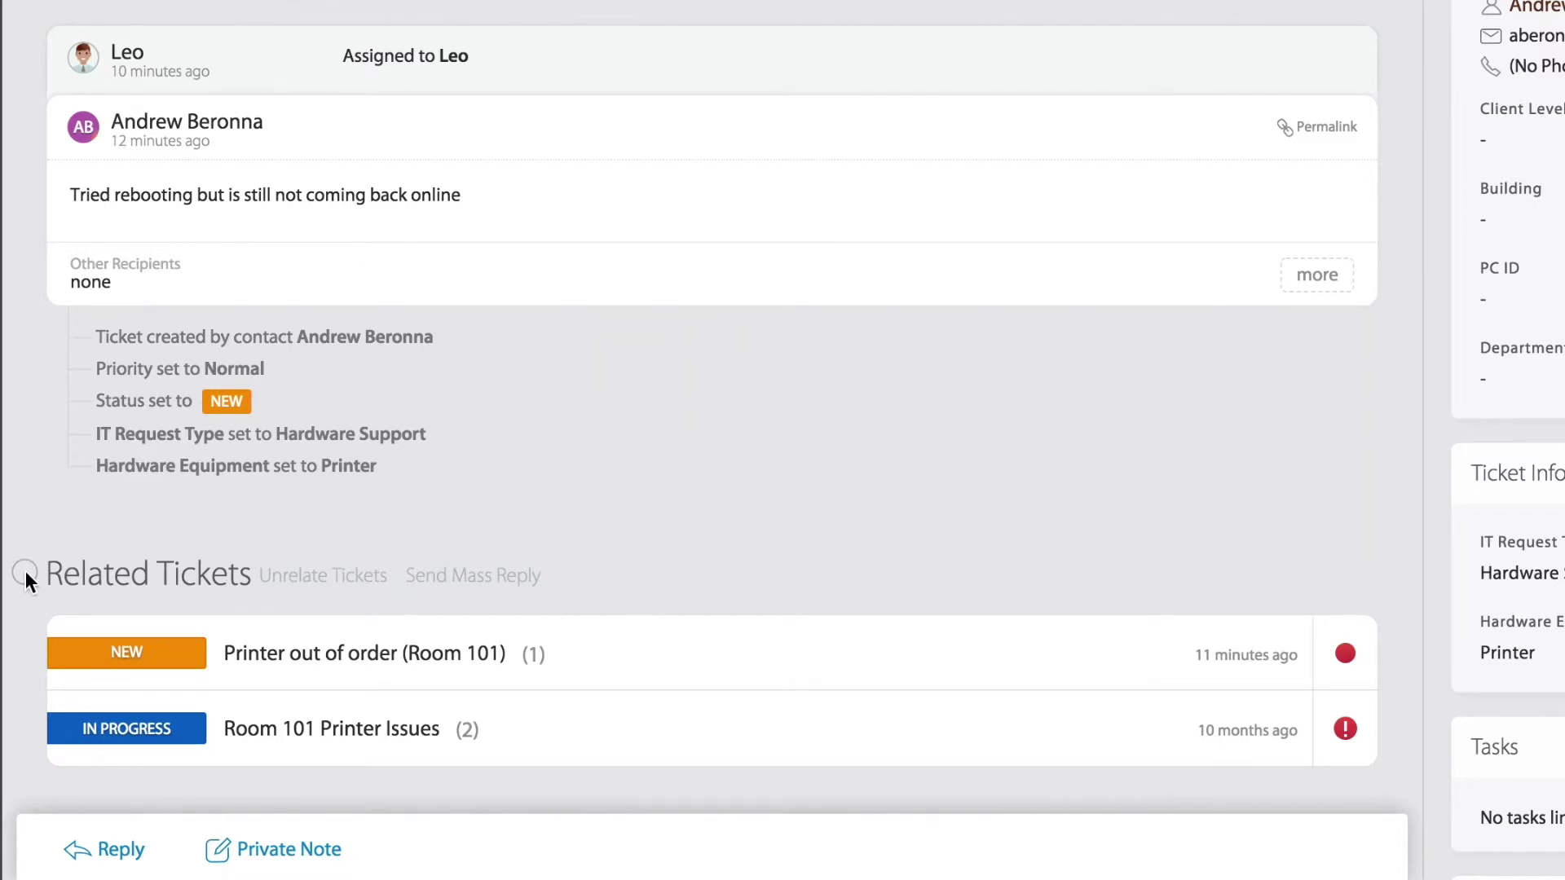
pyautogui.click(24, 576)
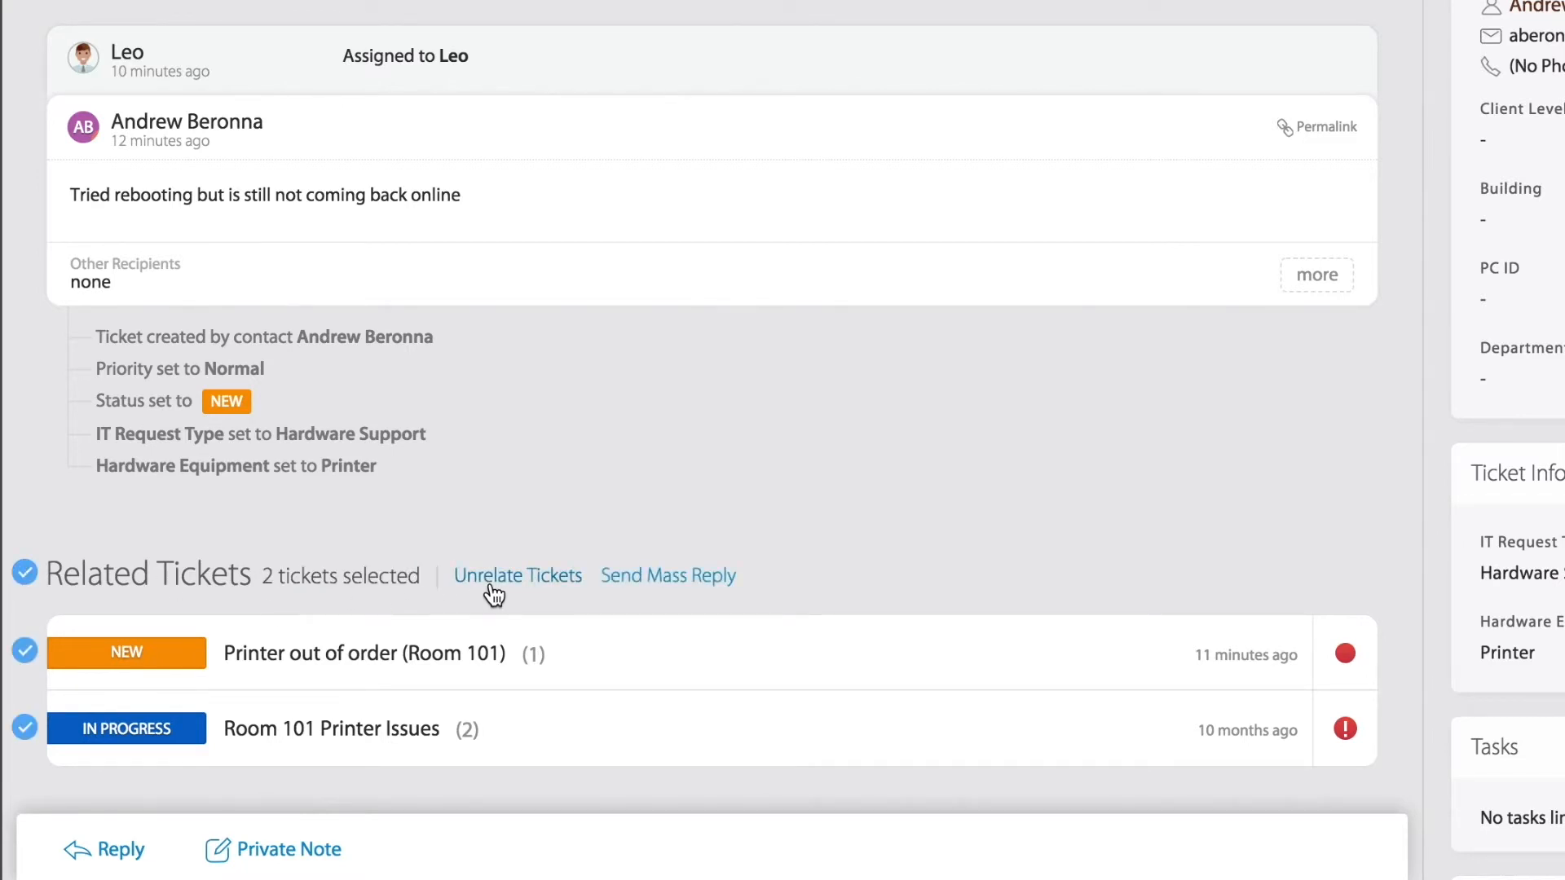
pyautogui.moveTo(654, 591)
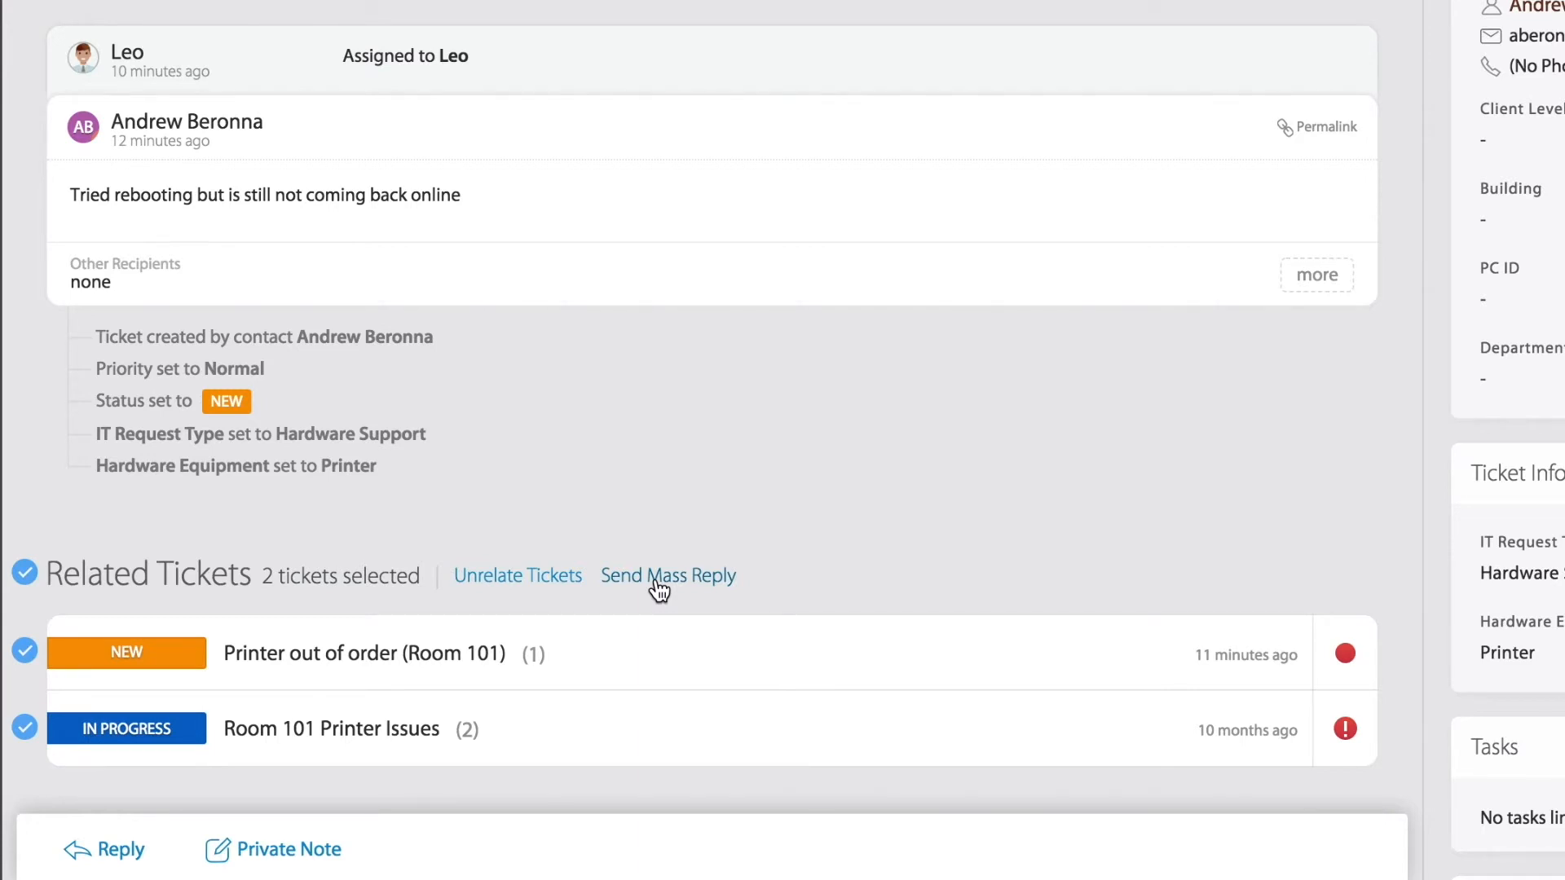
# Start a mass reply to the selected tickets with a message saying it has been resolved.
pyautogui.click(668, 576)
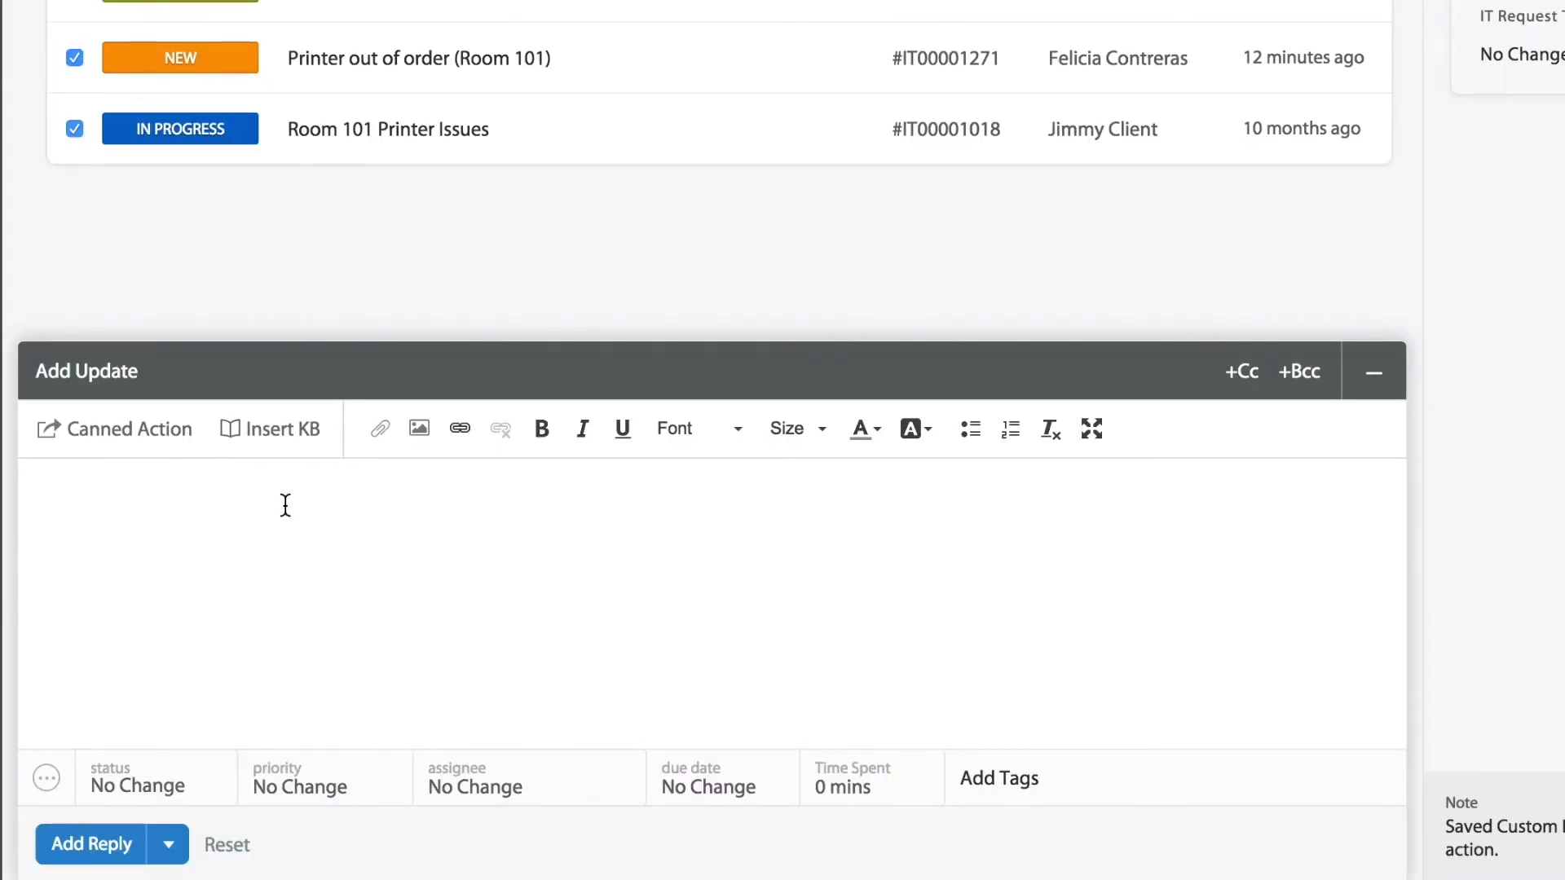
pyautogui.write('Hello,')
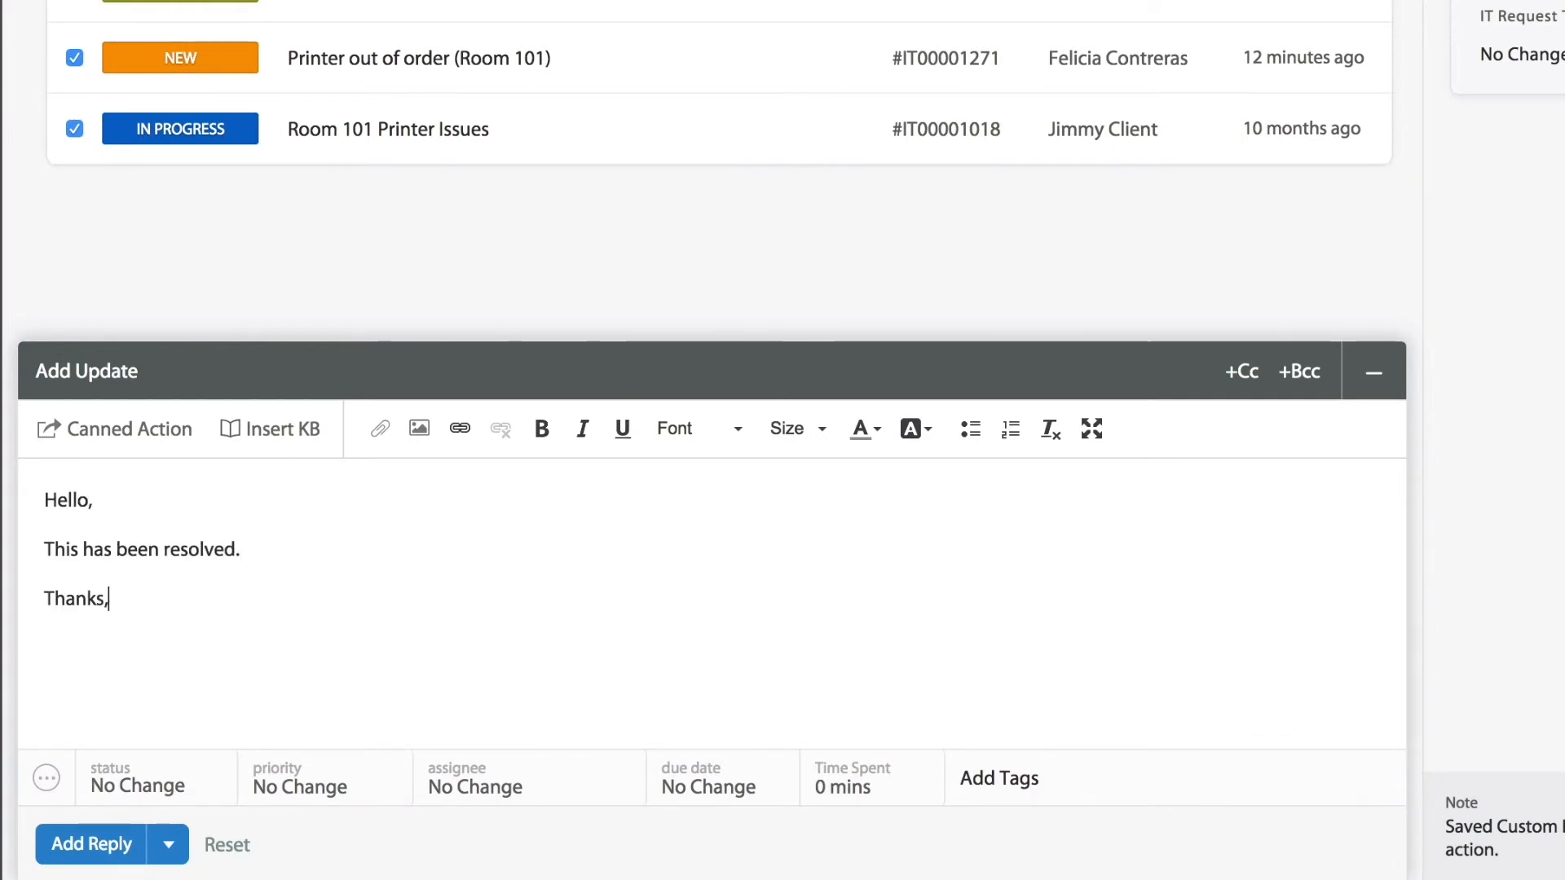
pyautogui.moveTo(139, 640)
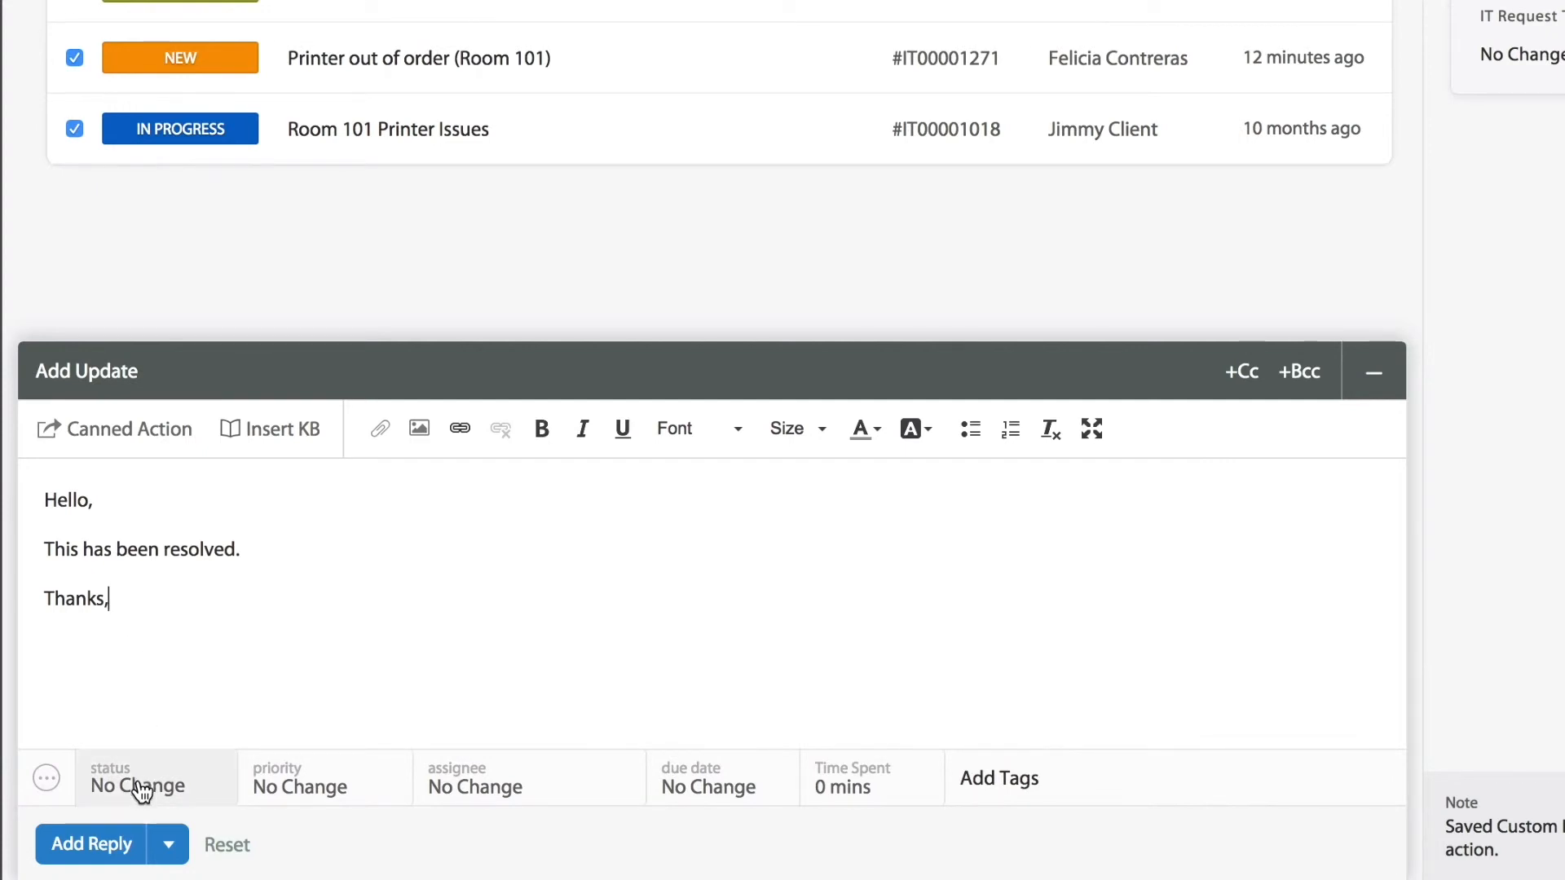
# Set the reply's status to Closed, assignee to Leo, and send the mass reply.
pyautogui.click(137, 786)
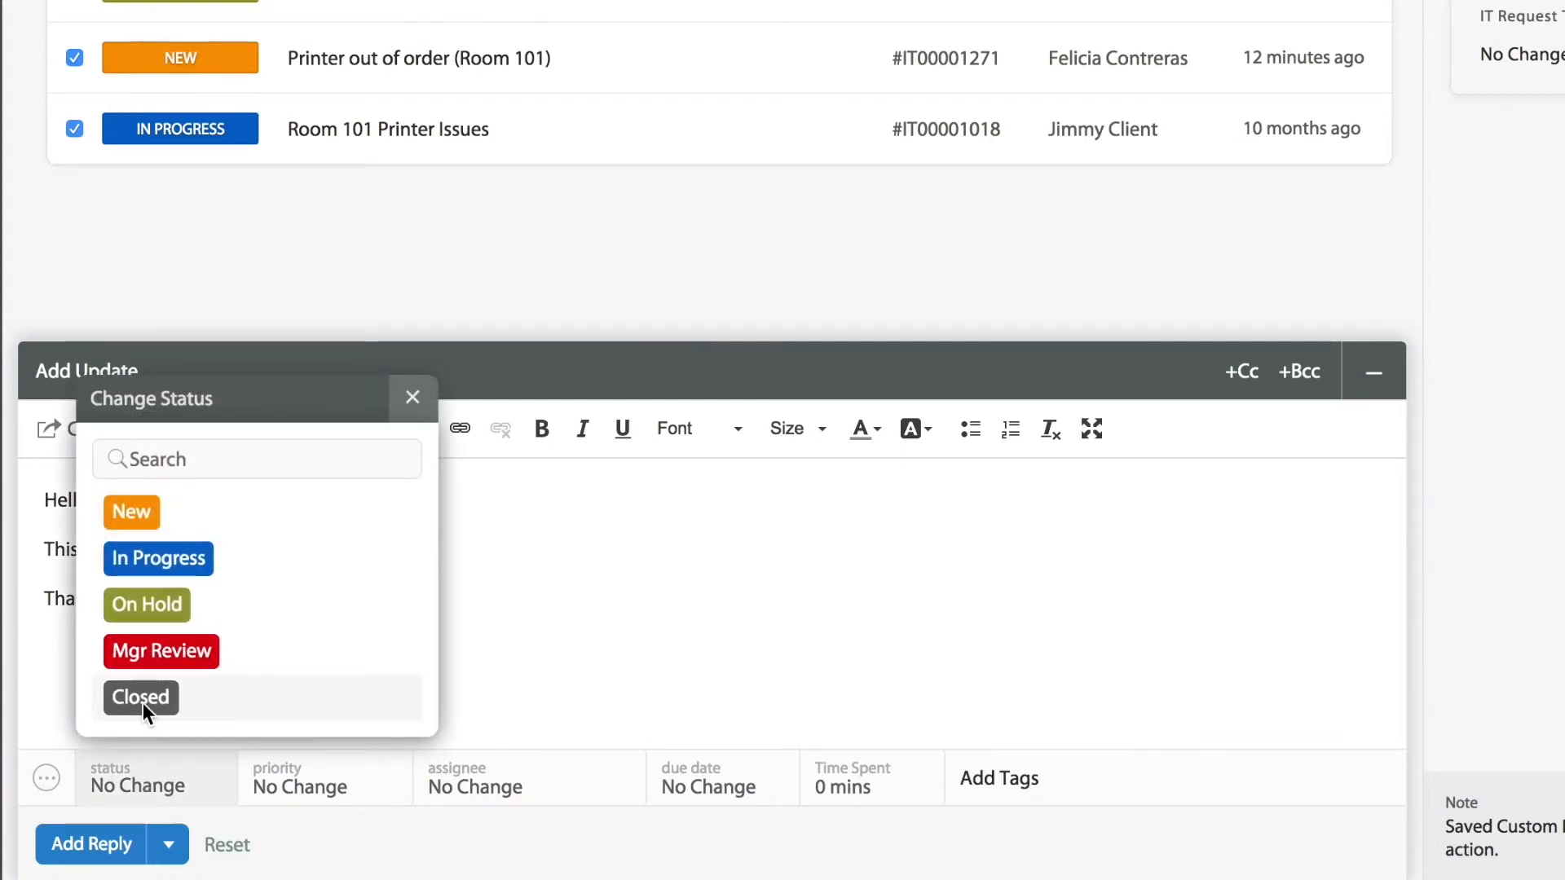
pyautogui.click(141, 698)
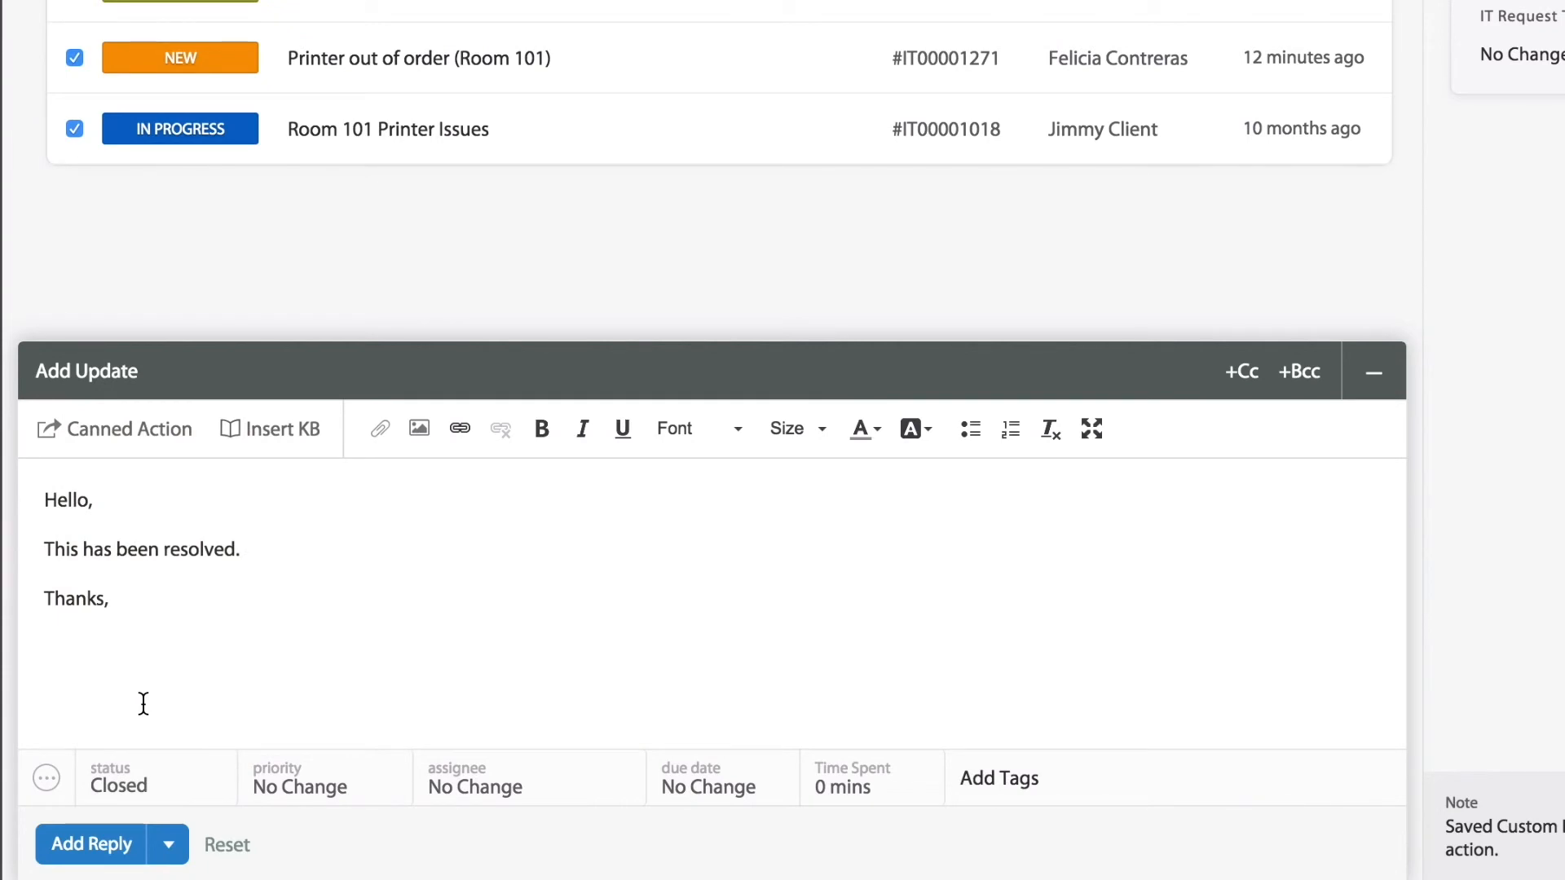
pyautogui.moveTo(504, 781)
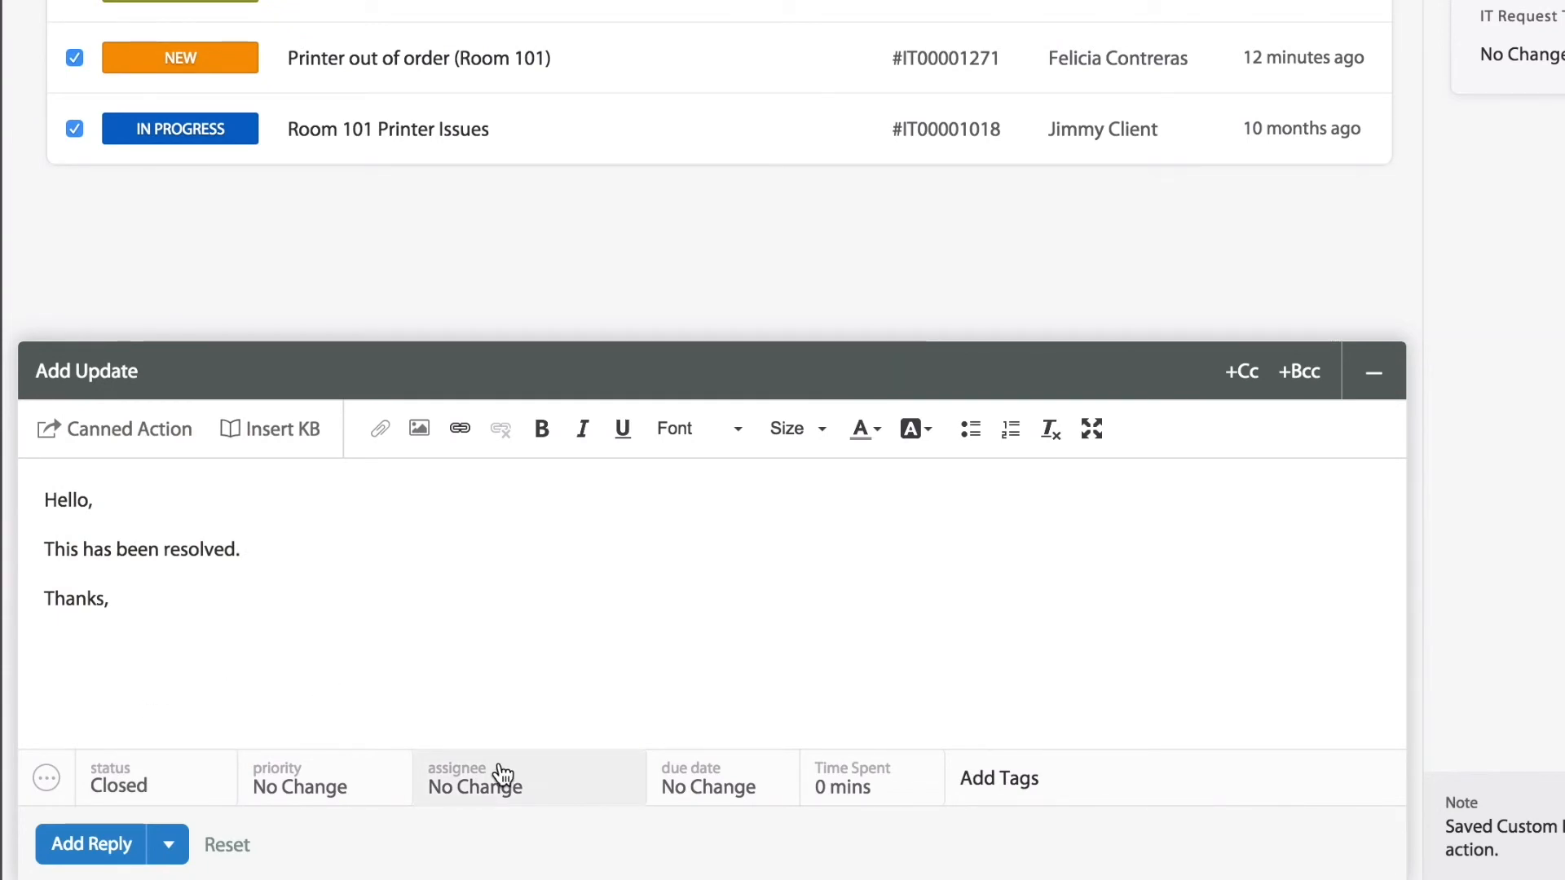
pyautogui.click(475, 778)
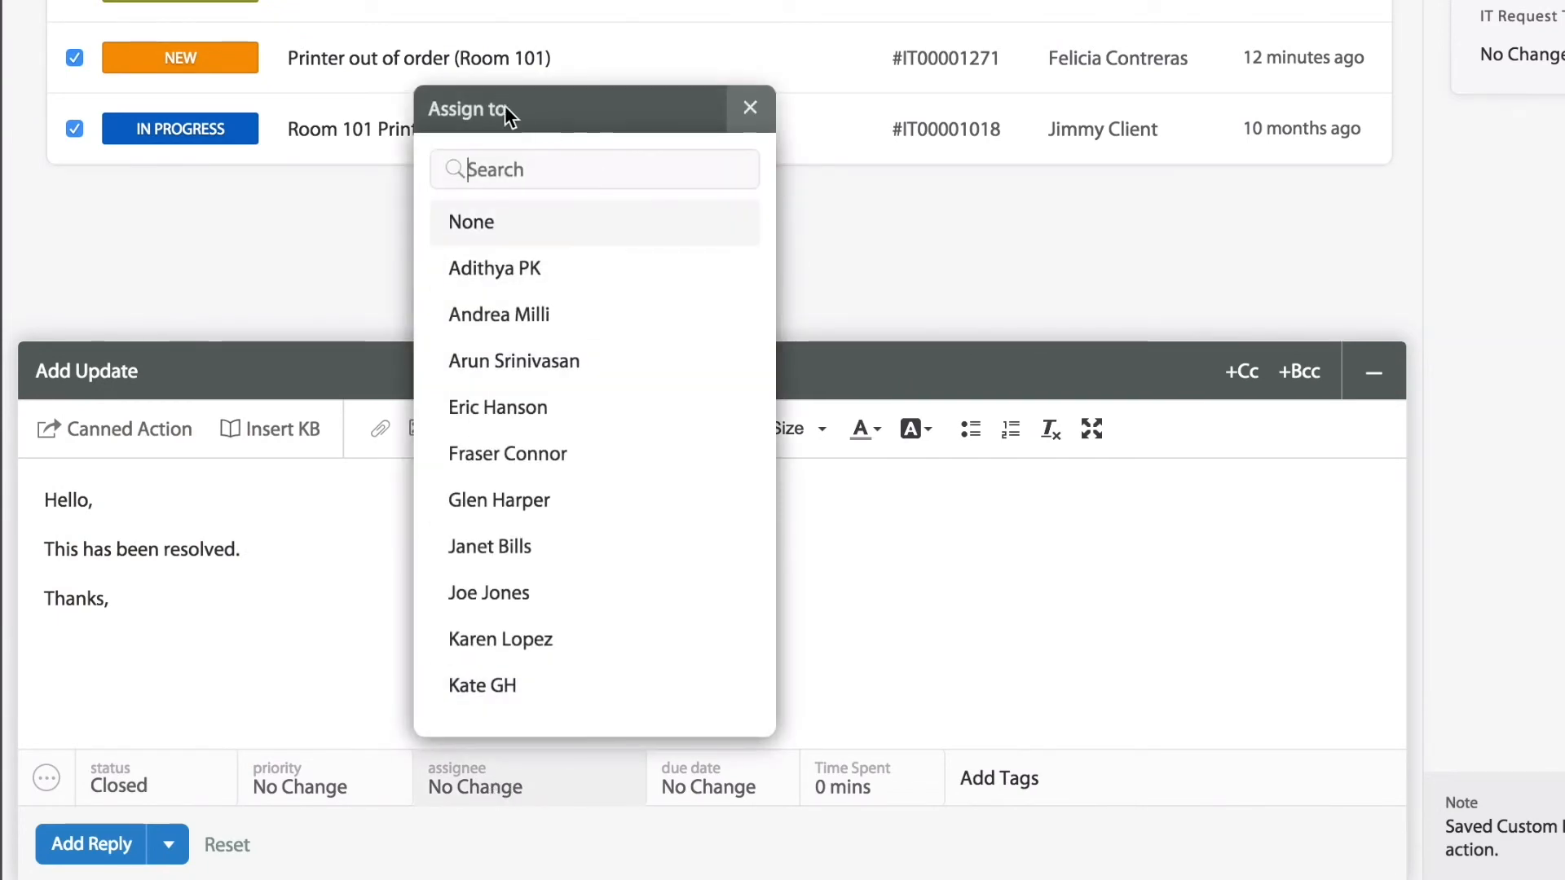
pyautogui.write('leo')
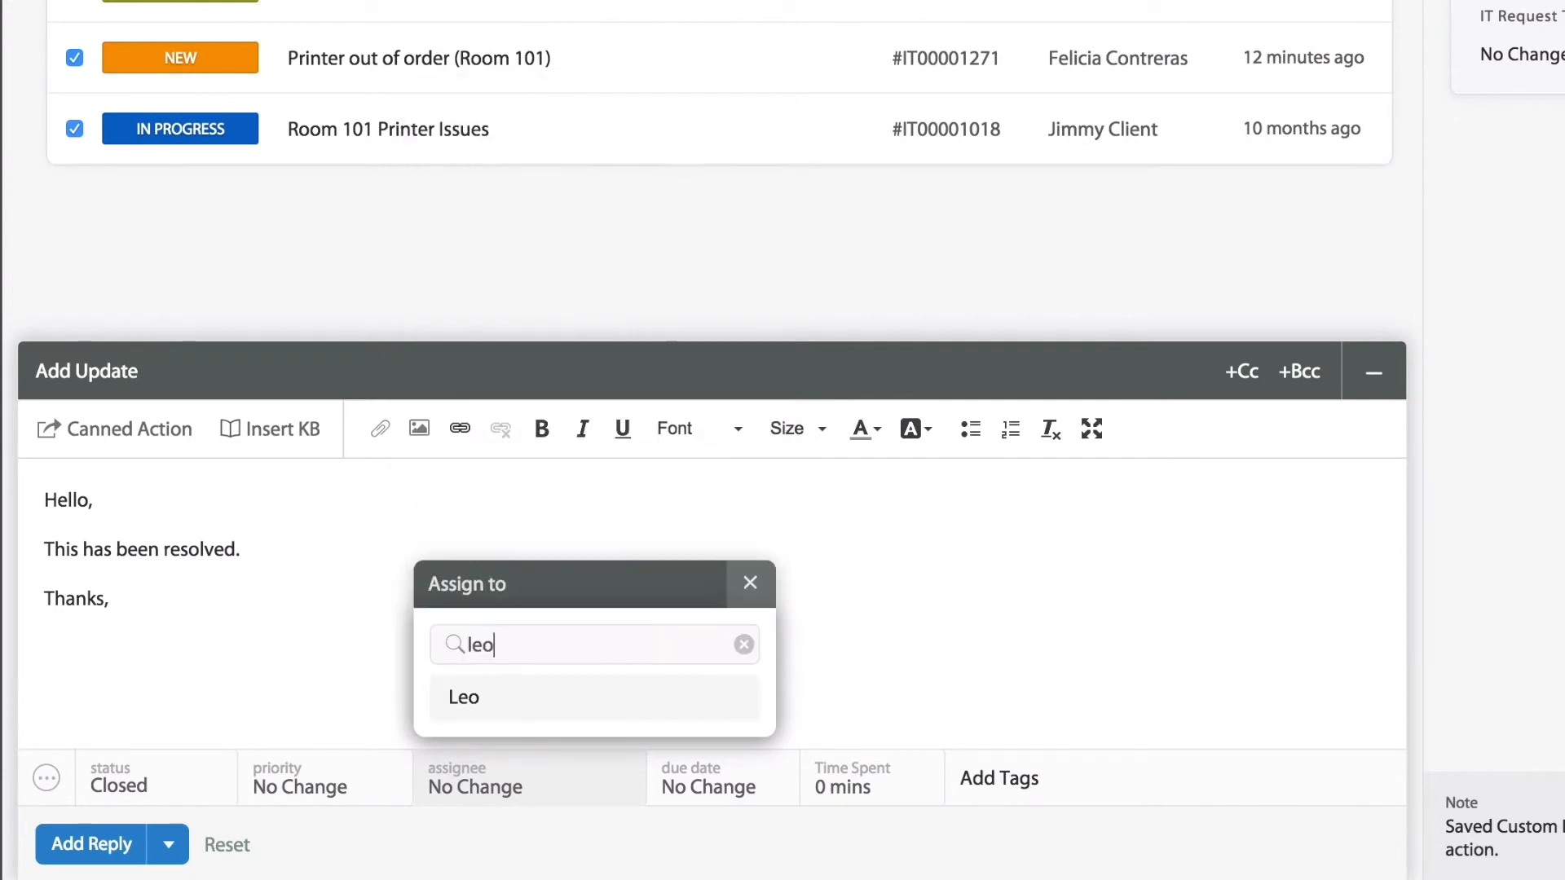
pyautogui.click(464, 697)
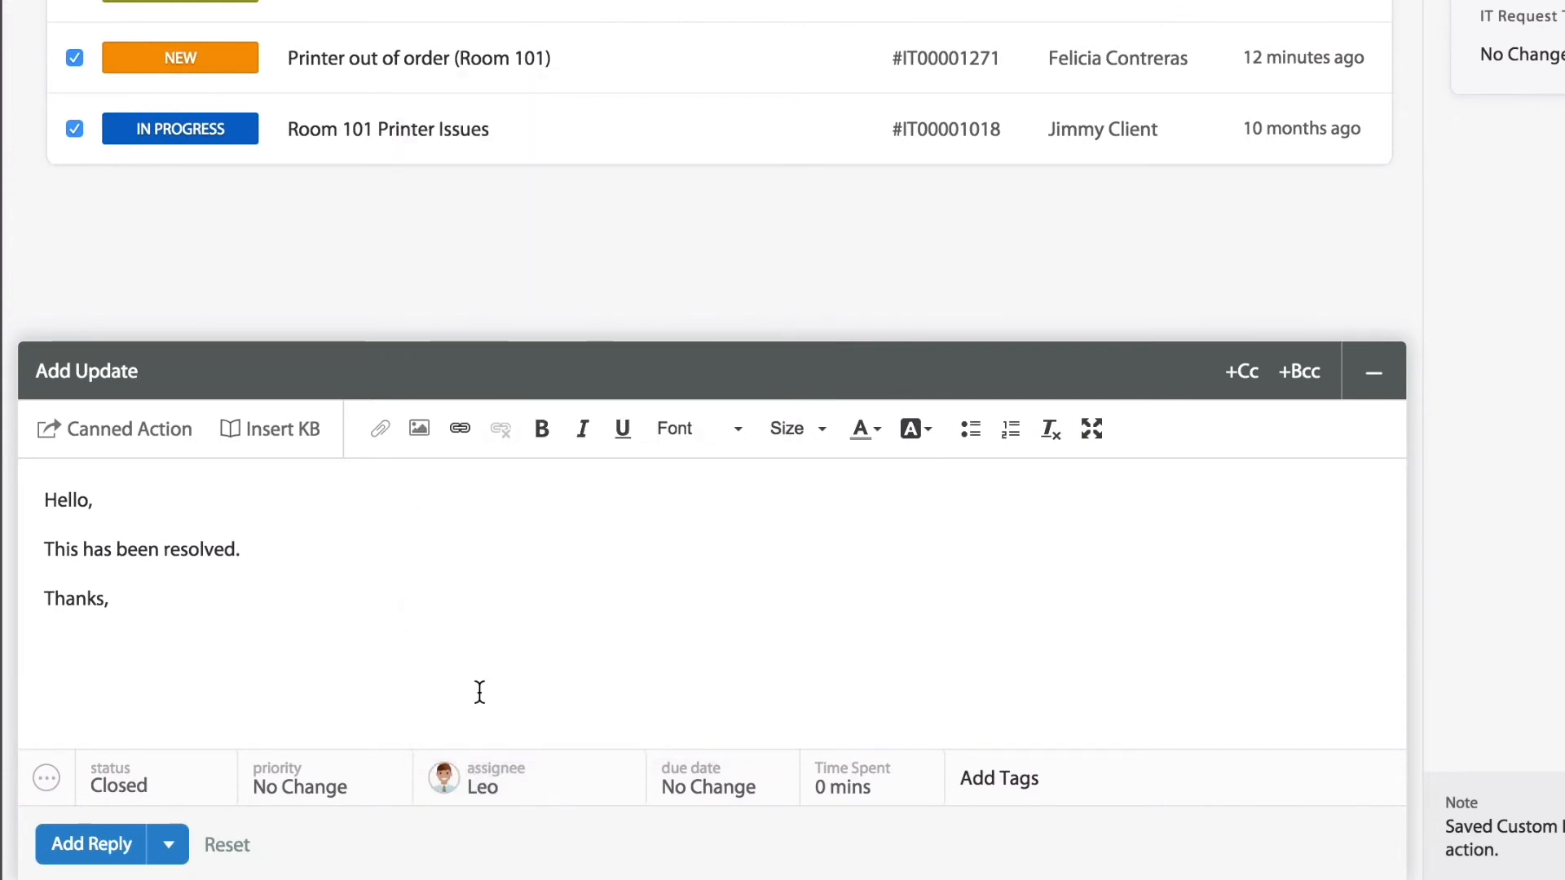
pyautogui.moveTo(607, 651)
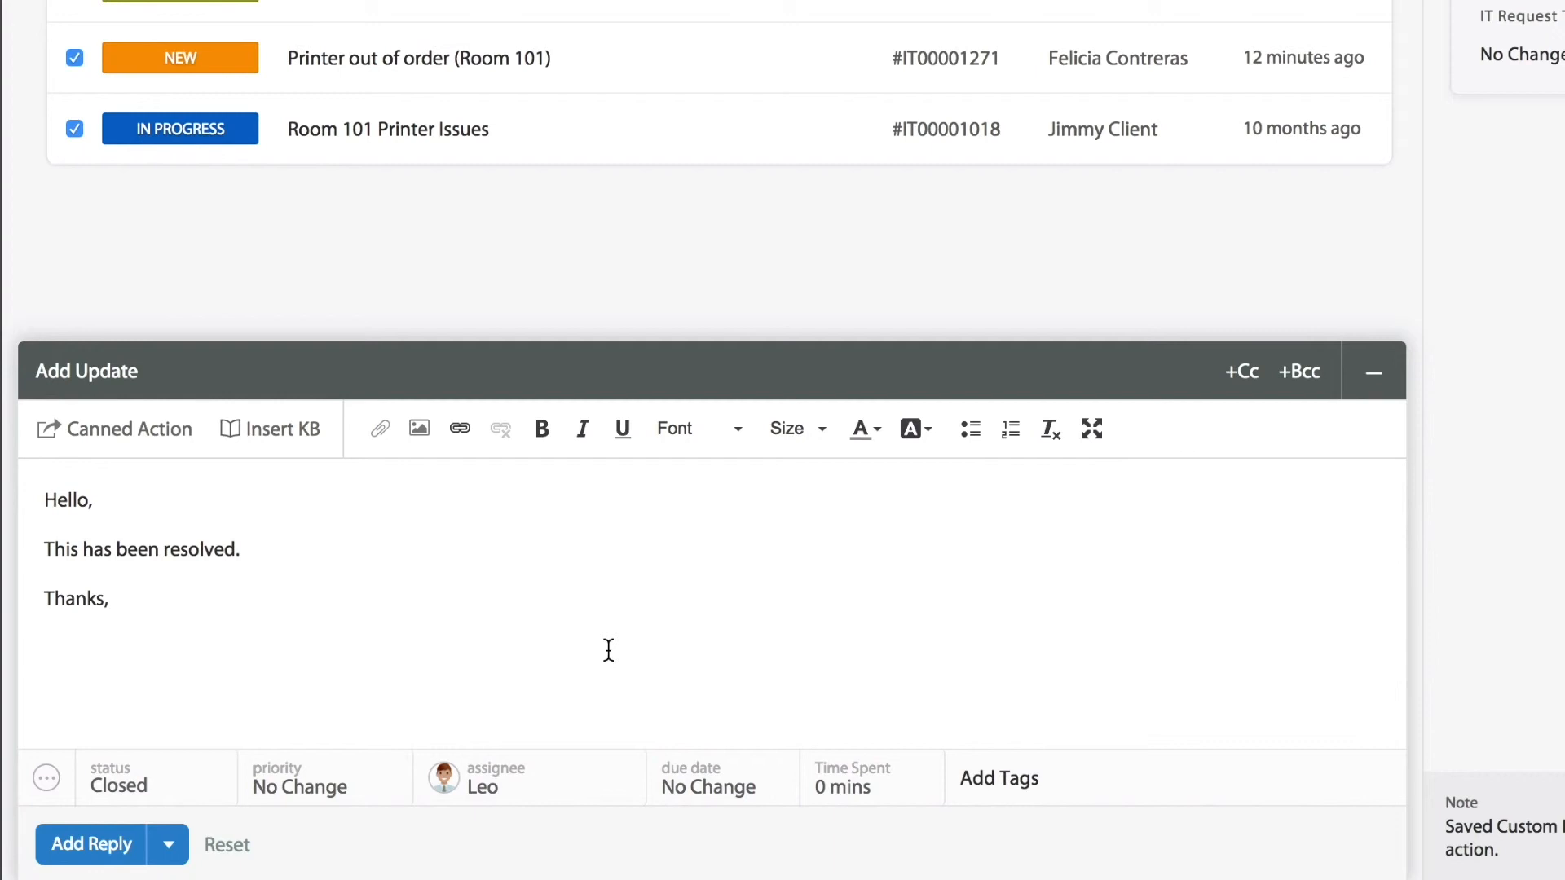
pyautogui.click(92, 866)
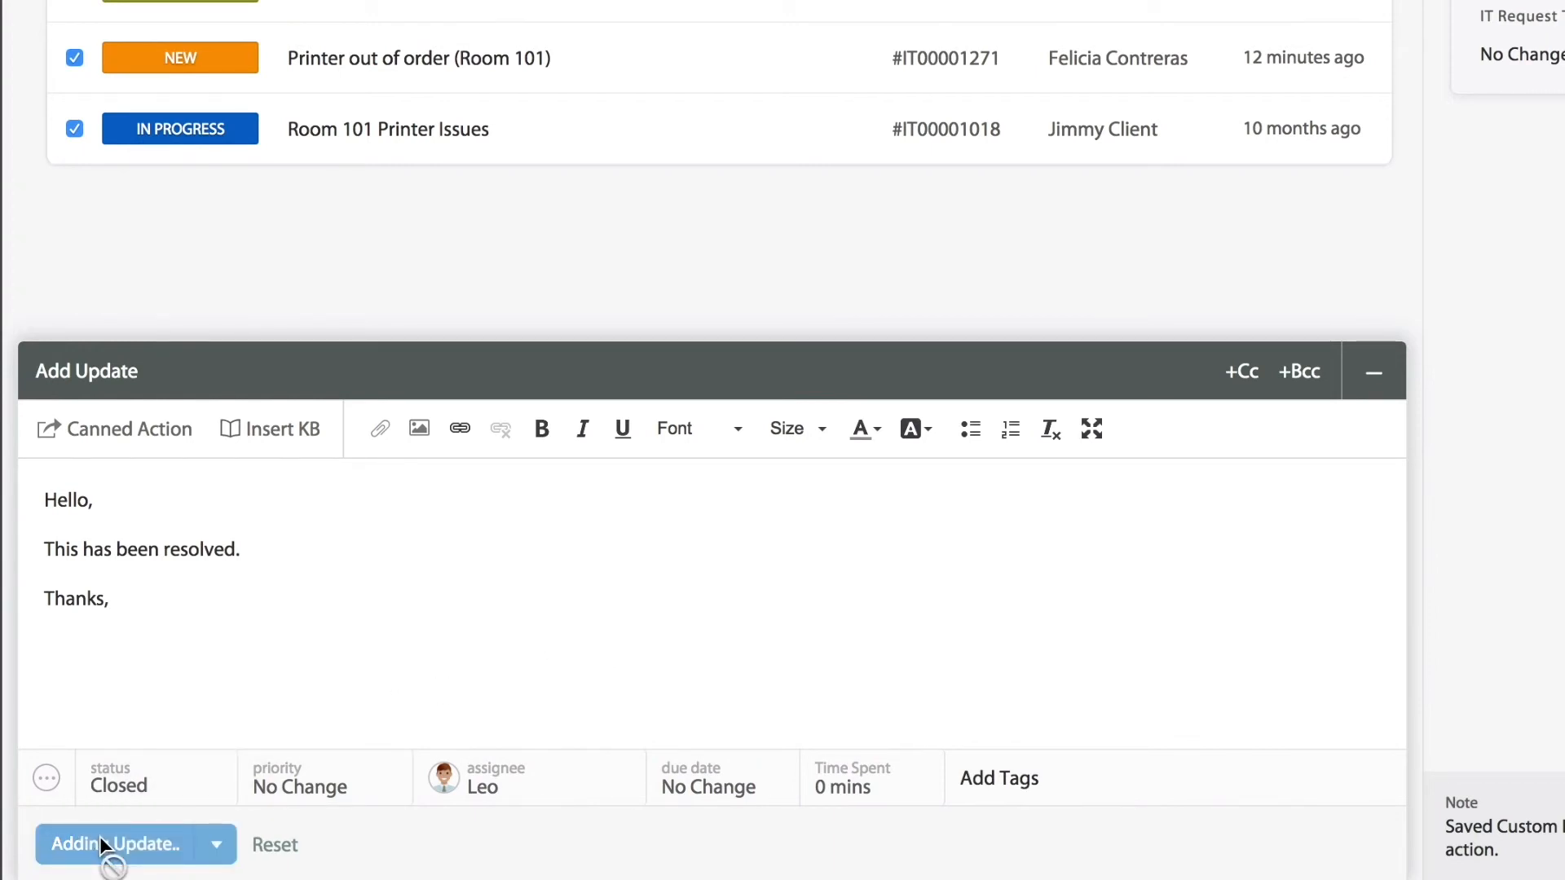
# Dismiss the success banner and verify both related Room 101 tickets show Closed.
pyautogui.click(114, 845)
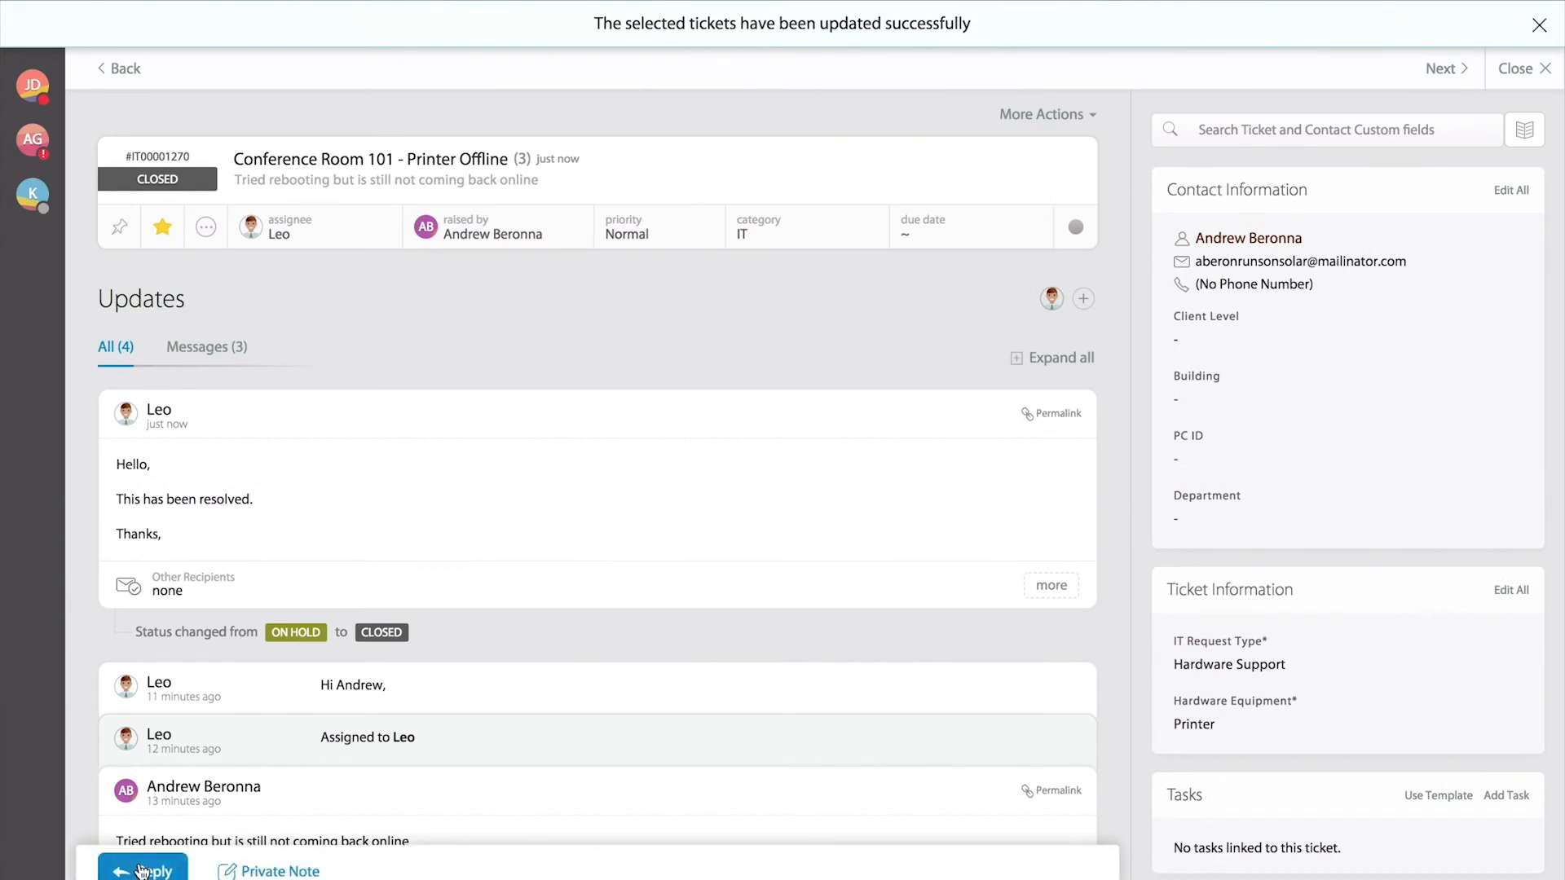
pyautogui.moveTo(547, 446)
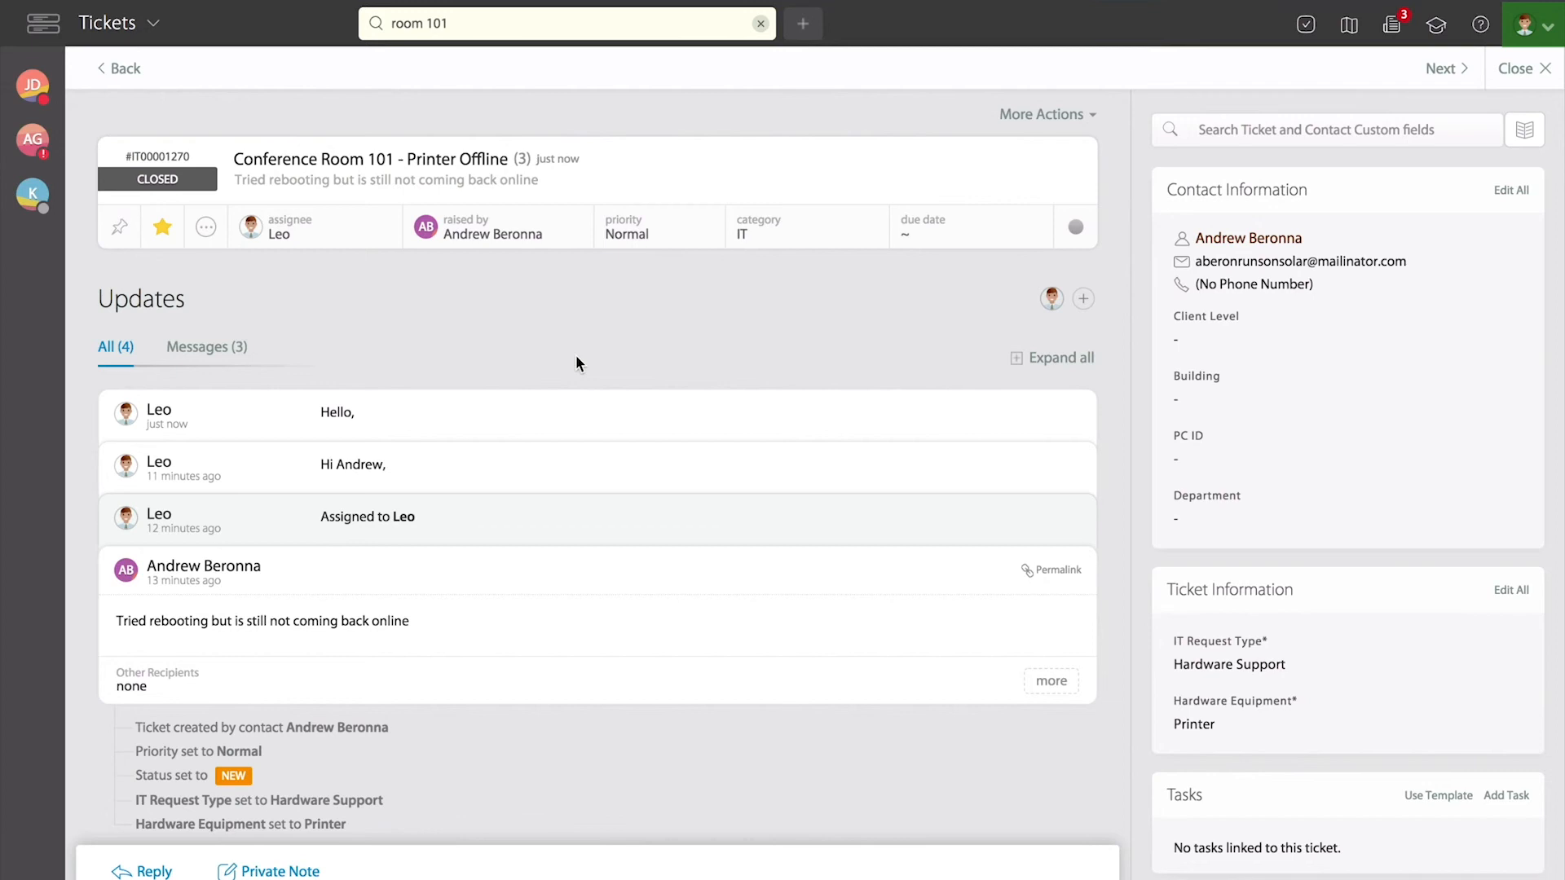
pyautogui.scroll(-3)
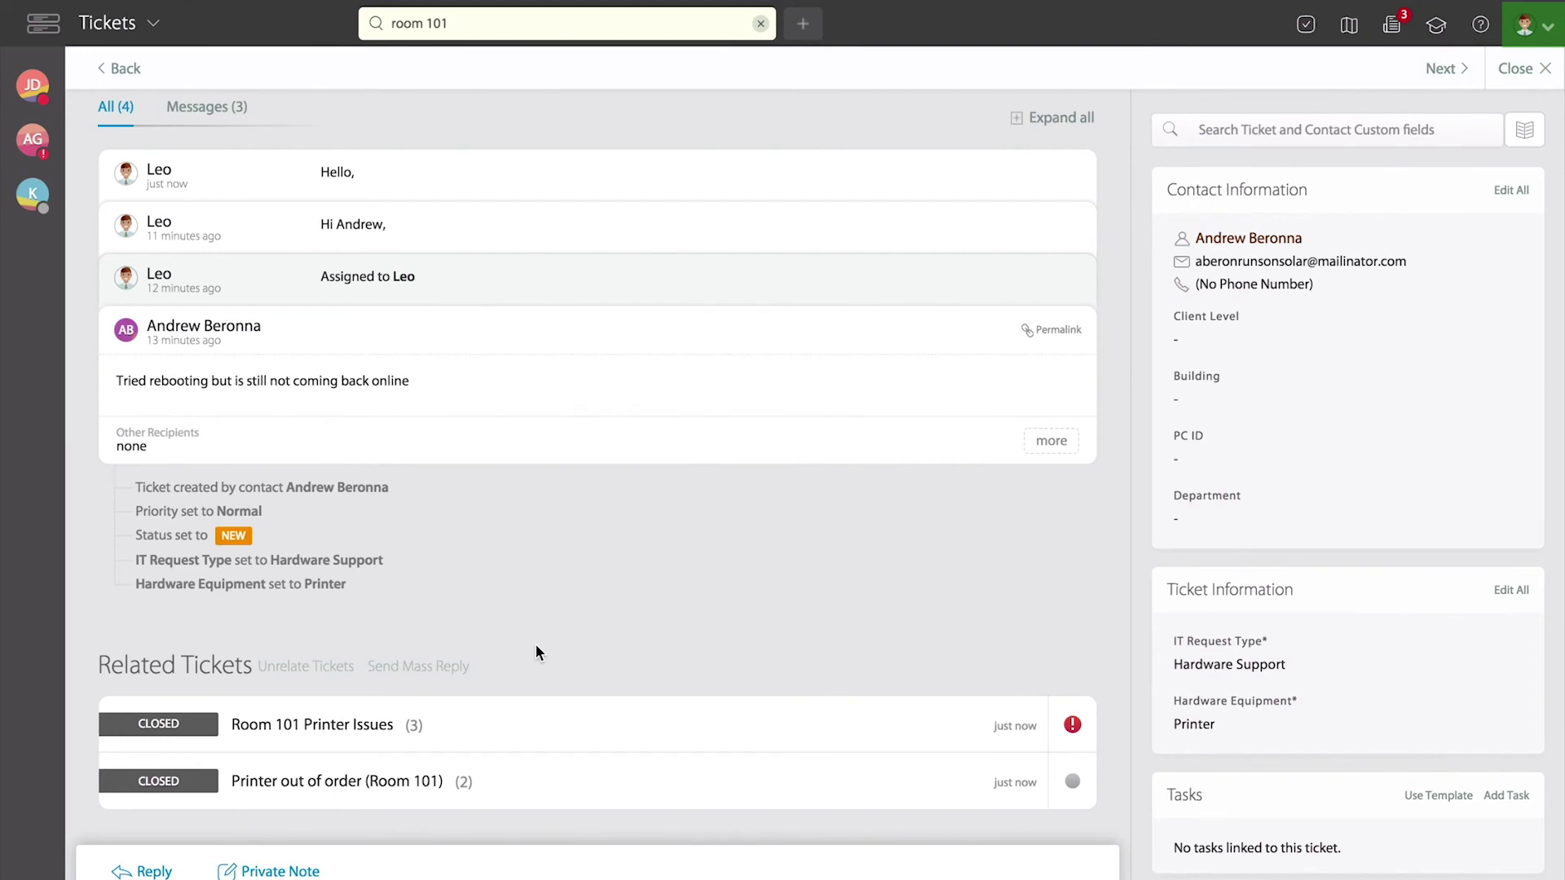
pyautogui.moveTo(686, 545)
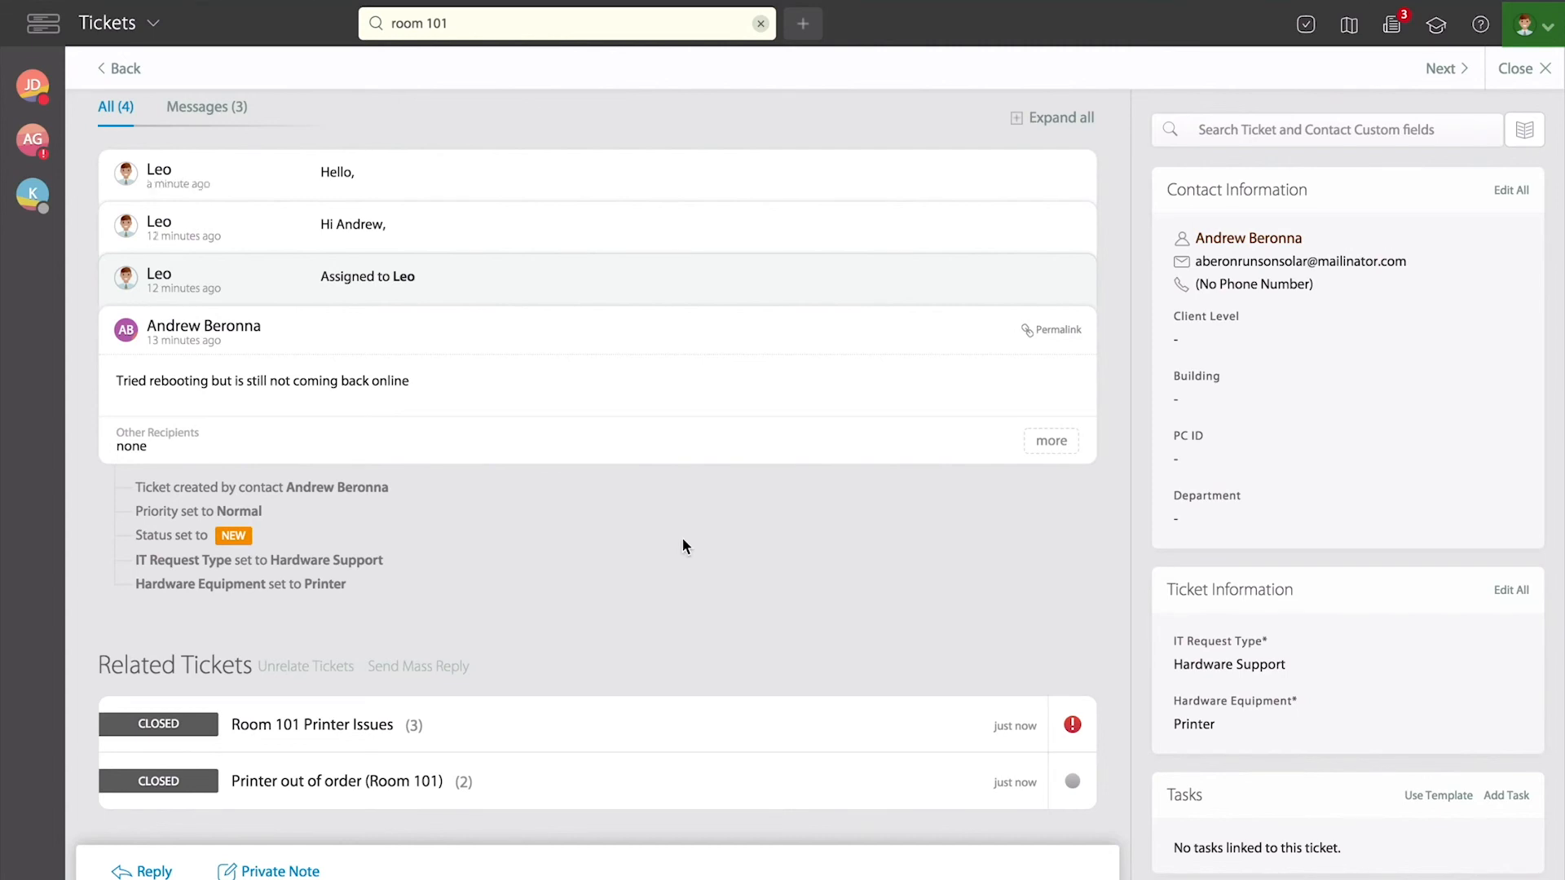